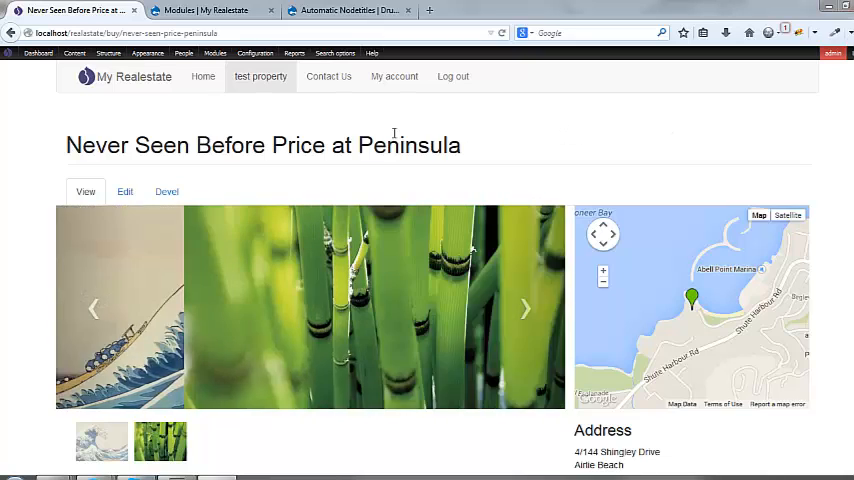
Review the stylesheet in Sublime Text, scrolling through its rules
click(524, 308)
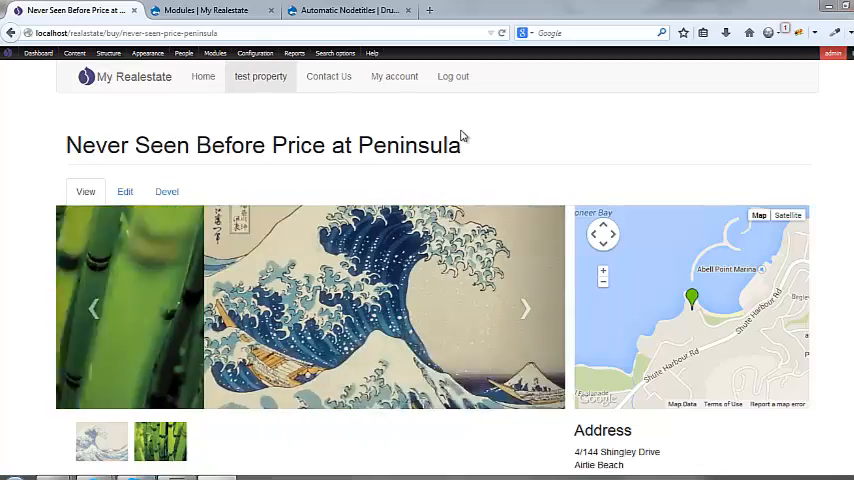
scroll(down, 3)
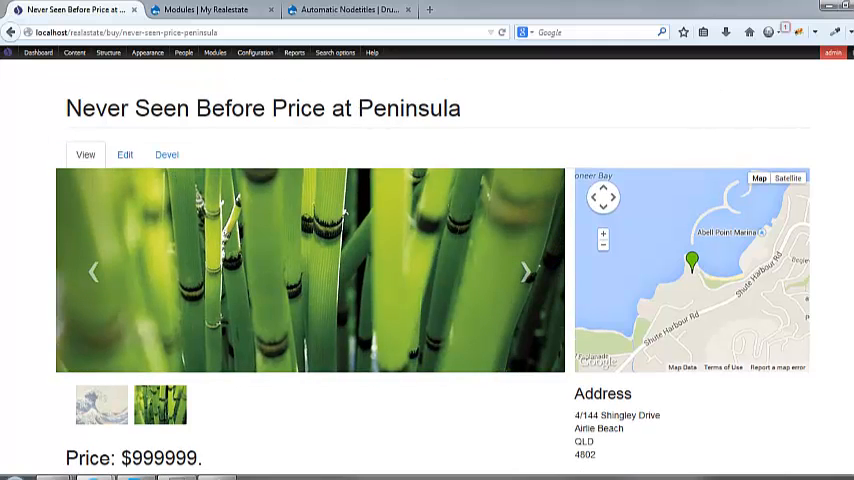
scroll(down, 3)
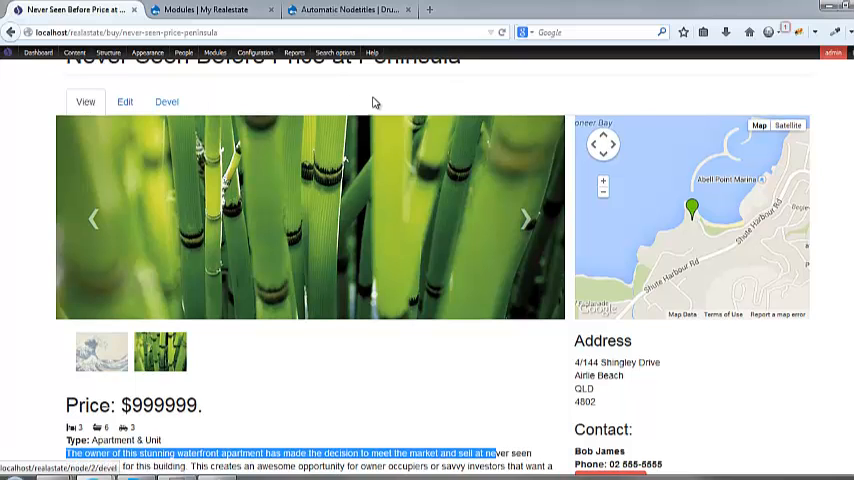
scroll(up, 3)
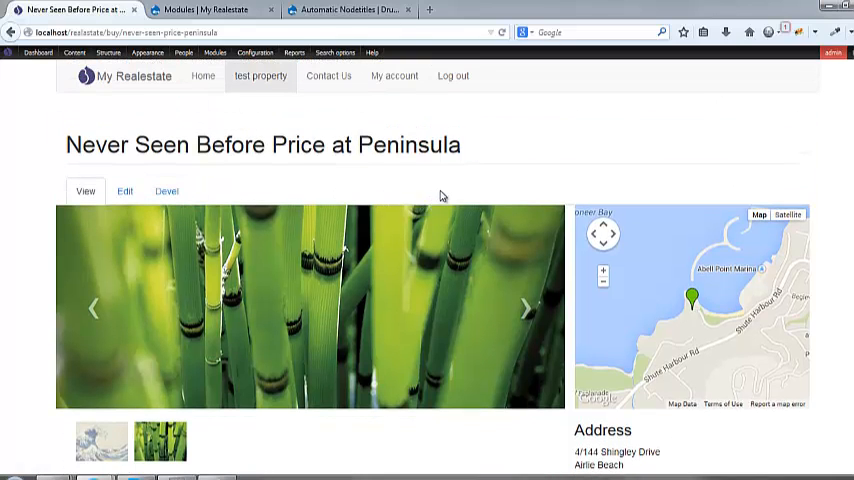
scroll(down, 3)
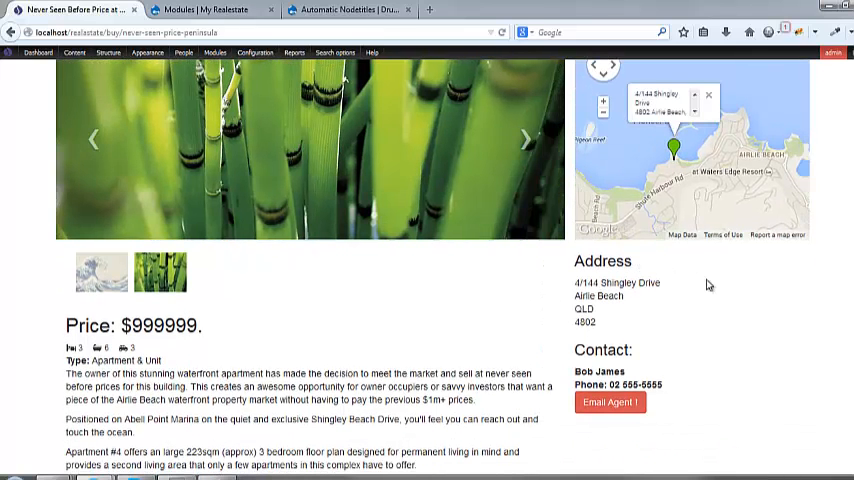
scroll(down, 3)
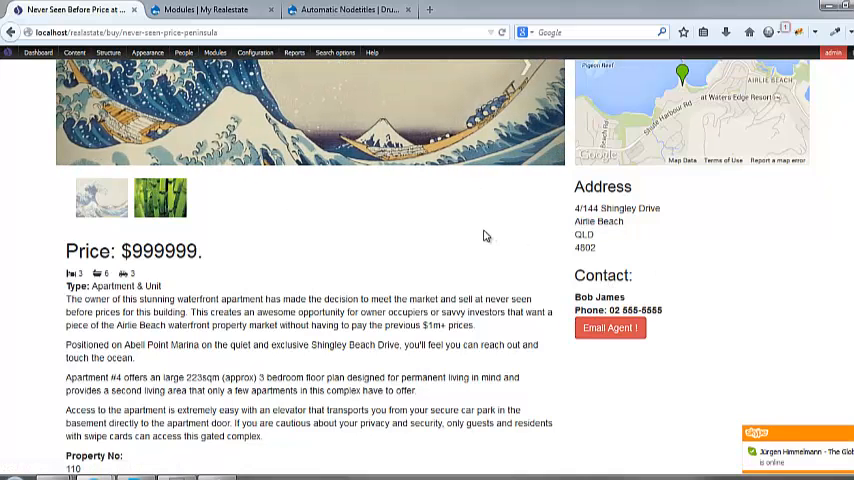
scroll(up, 3)
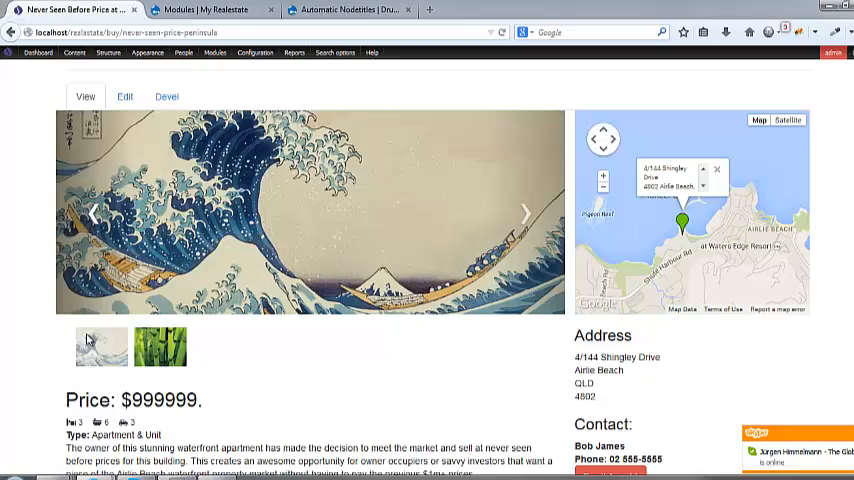
Switch to the node--property.tpl.php template file and look through its markup
click(160, 346)
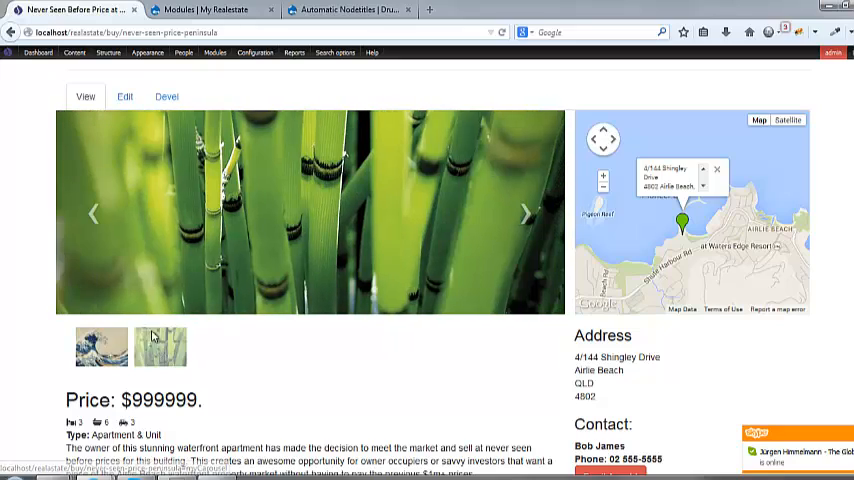
scroll(down, 3)
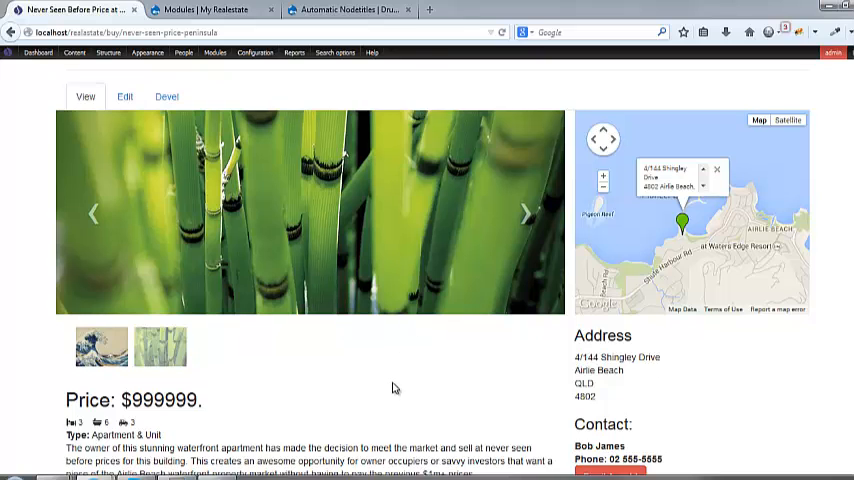
scroll(up, 3)
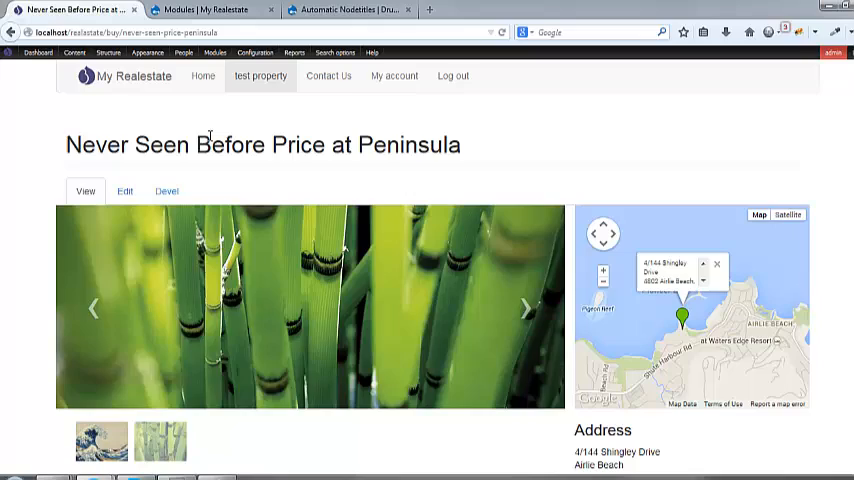
scroll(down, 3)
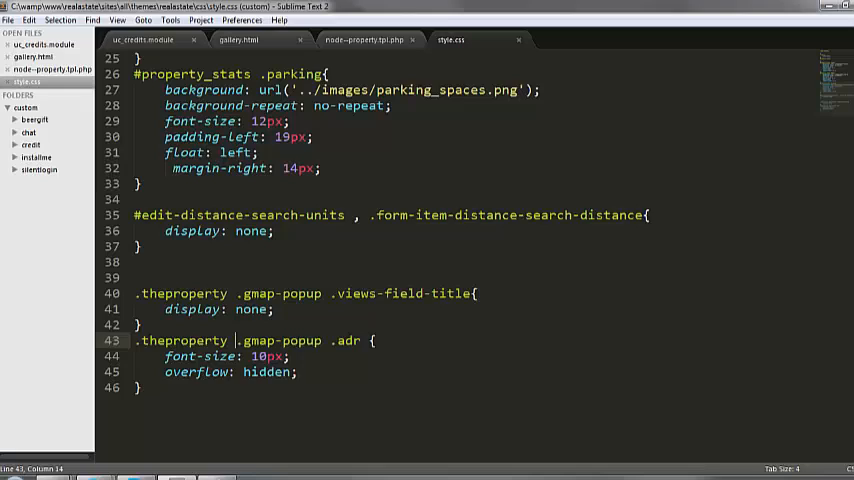
click(364, 40)
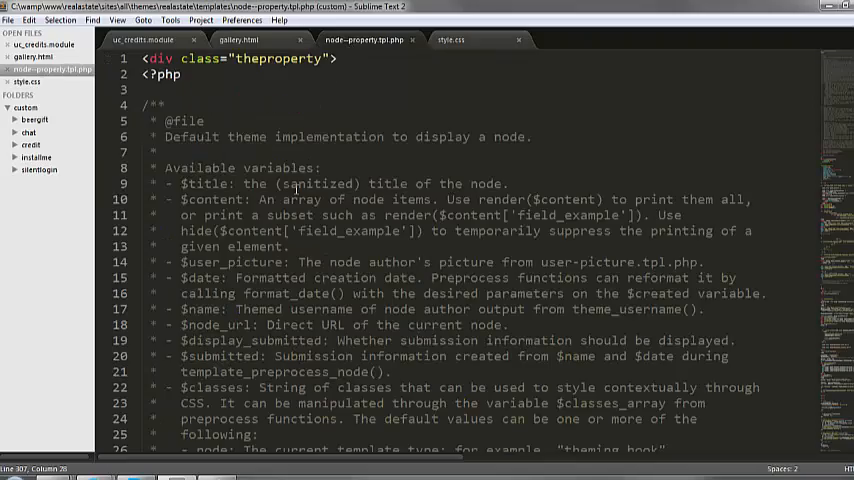
scroll(down, 3)
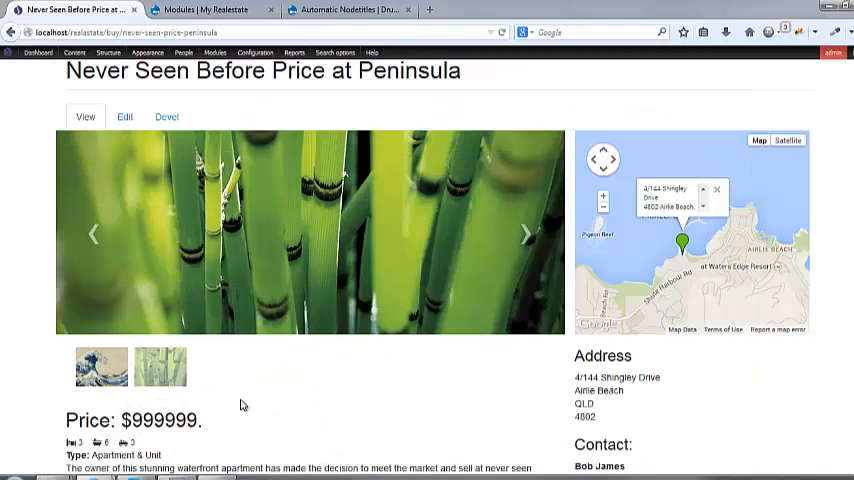
Review the property page in the browser, scrolling through its fields
scroll(down, 3)
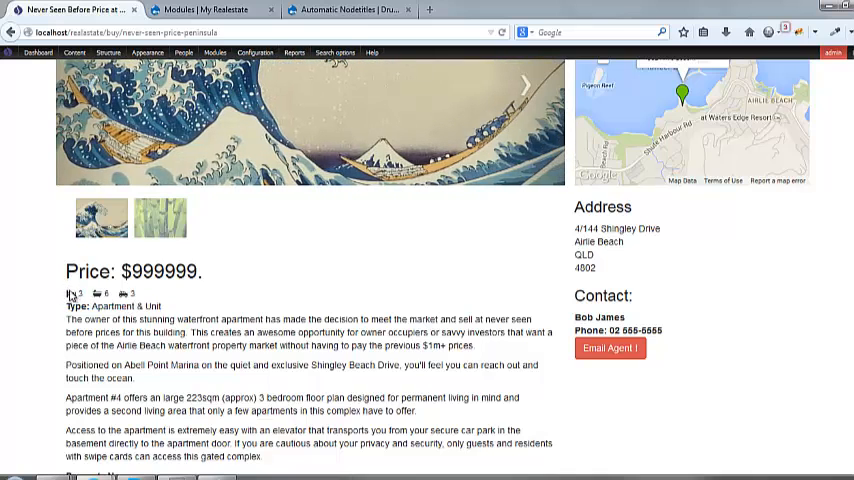
scroll(down, 3)
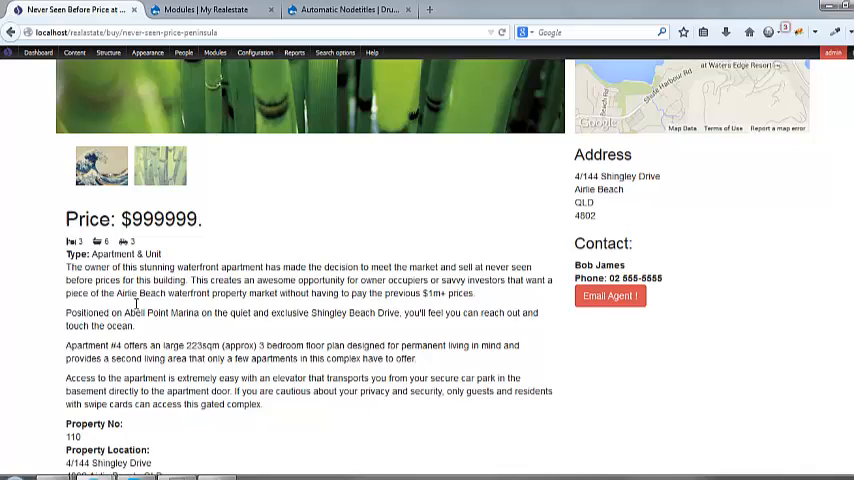
scroll(down, 3)
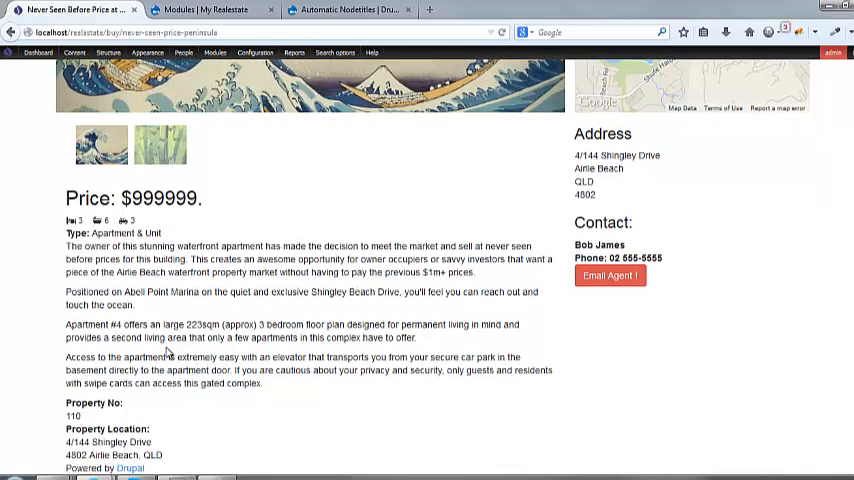
mouse_move(184, 170)
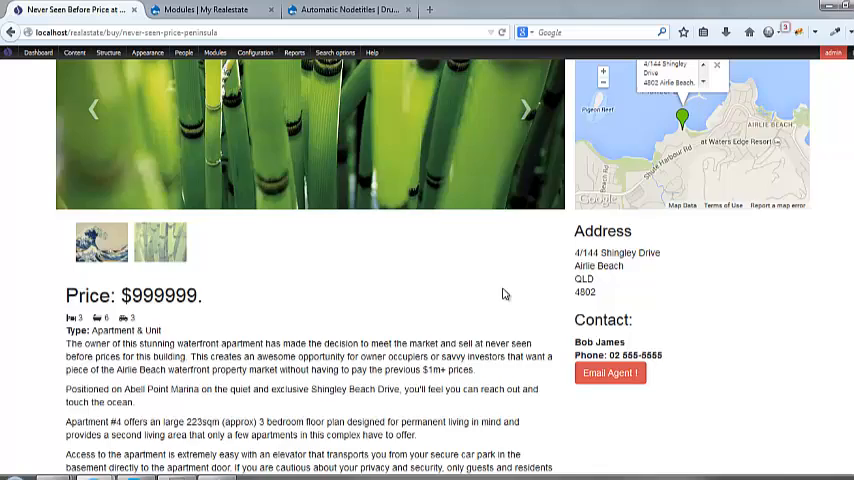
scroll(up, 3)
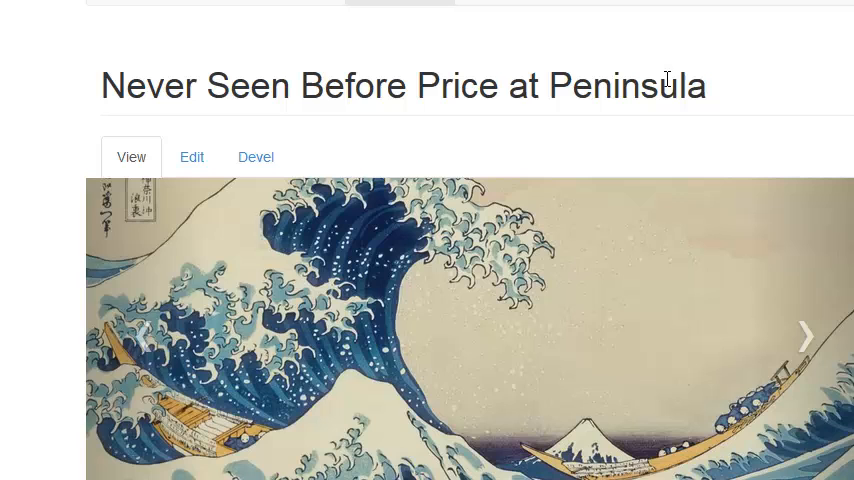
click(806, 336)
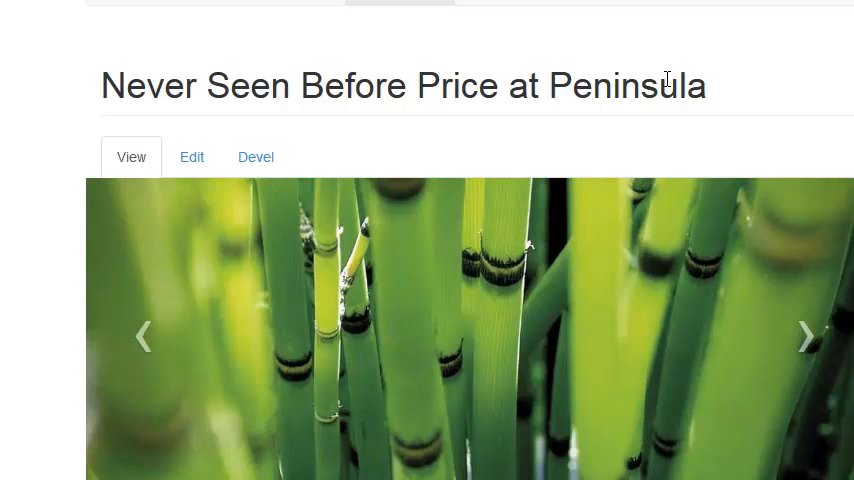
Highlight the property's page title, then switch to the Automatic Nodetitles project page on drupal.org
triple_click(400, 84)
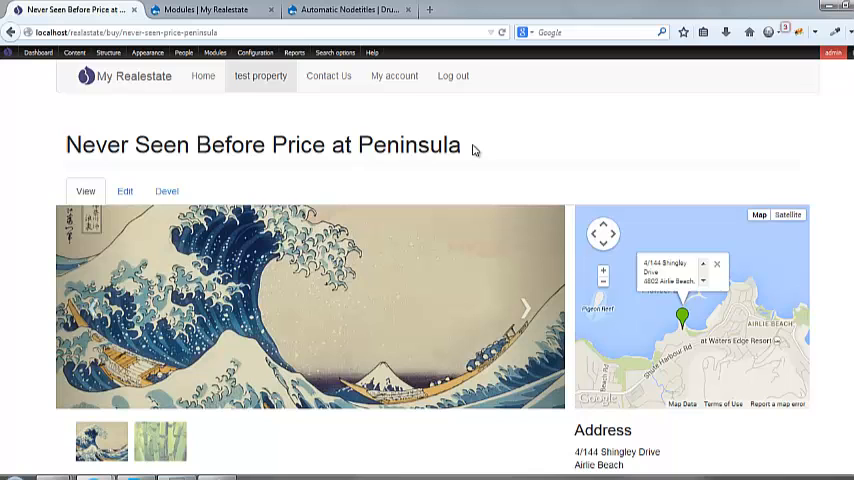
triple_click(262, 144)
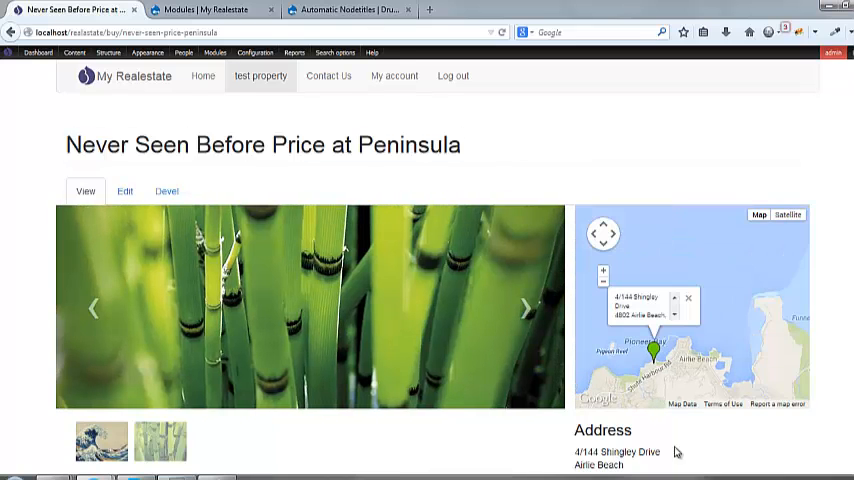
scroll(down, 3)
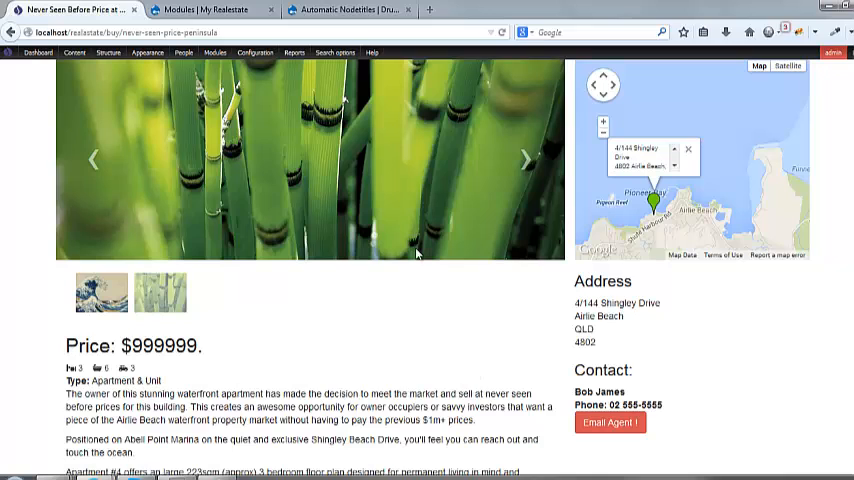
click(348, 8)
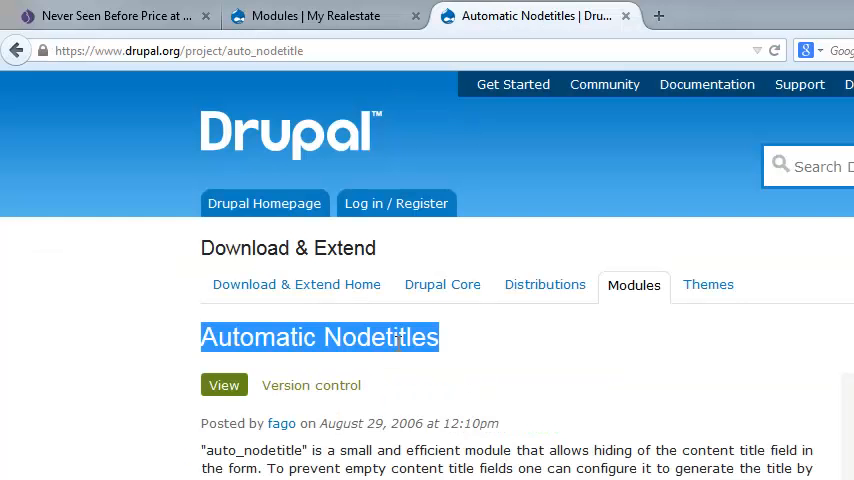
Confirm Automatic Nodetitles is enabled on the Modules tab, then return to the property page and highlight its title
click(300, 16)
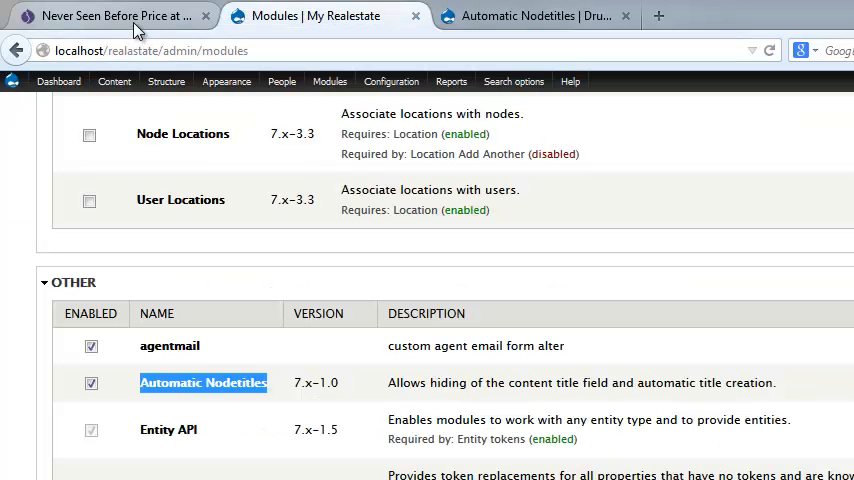
click(116, 16)
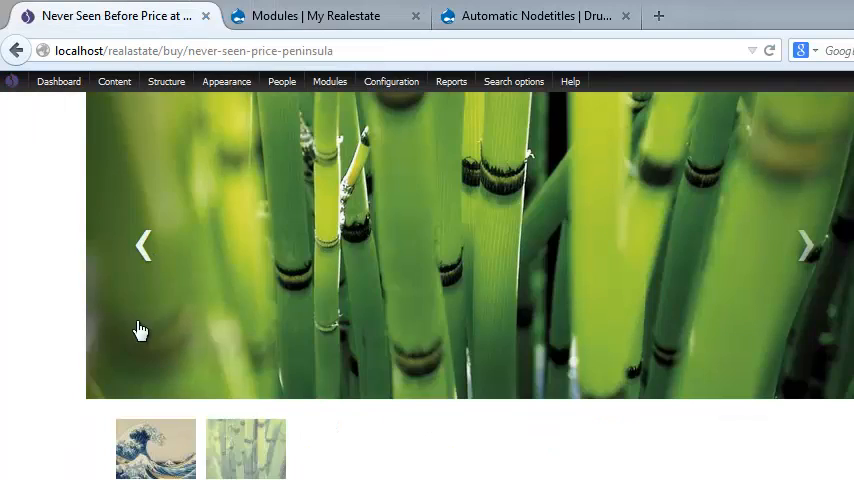
scroll(up, 3)
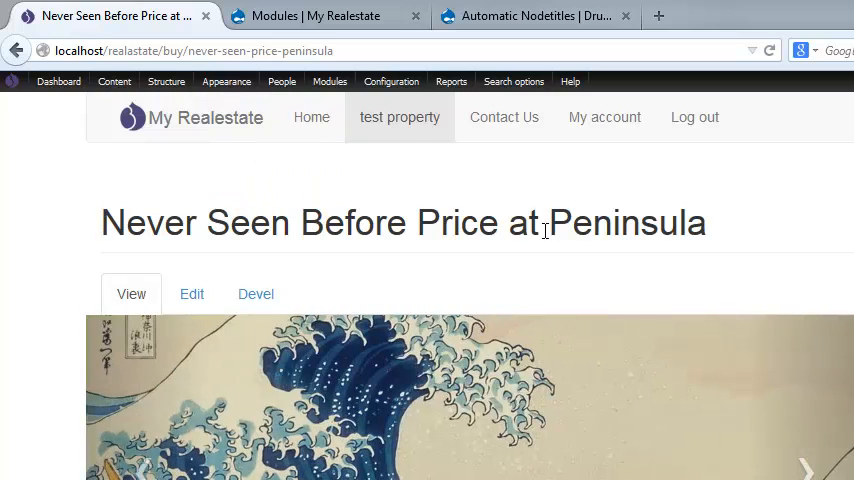
triple_click(400, 222)
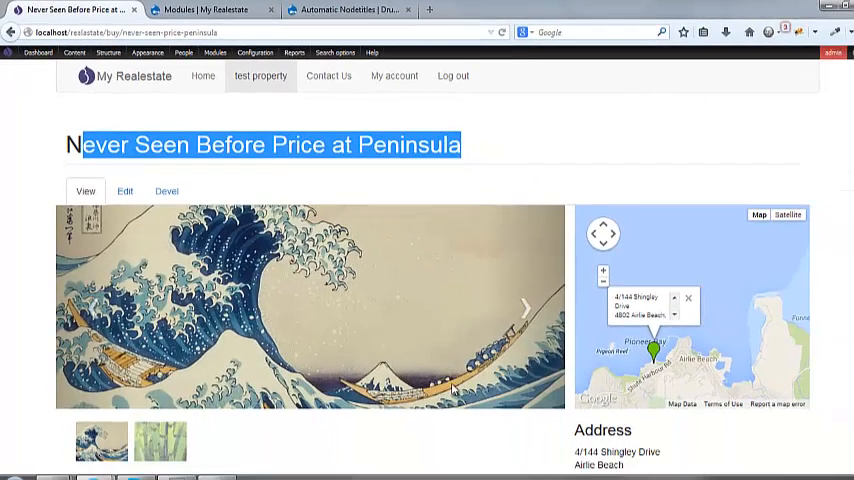
Bring up the Structure menu's content type options in the admin toolbar
click(74, 52)
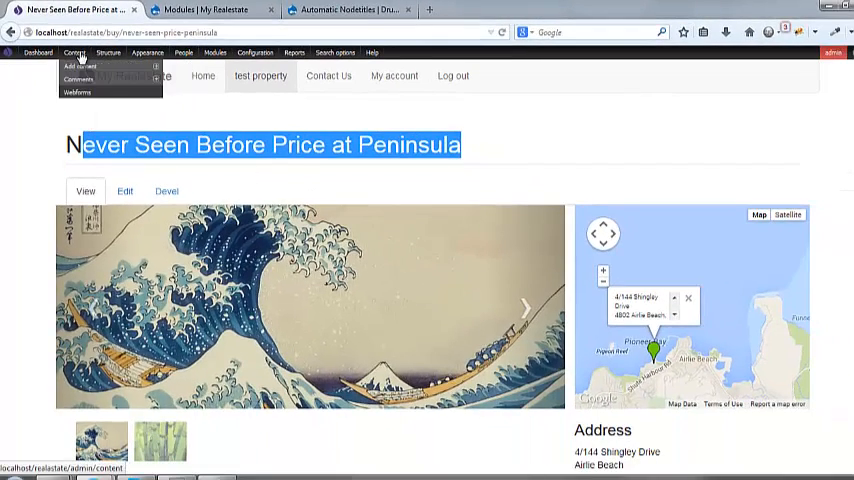
click(108, 52)
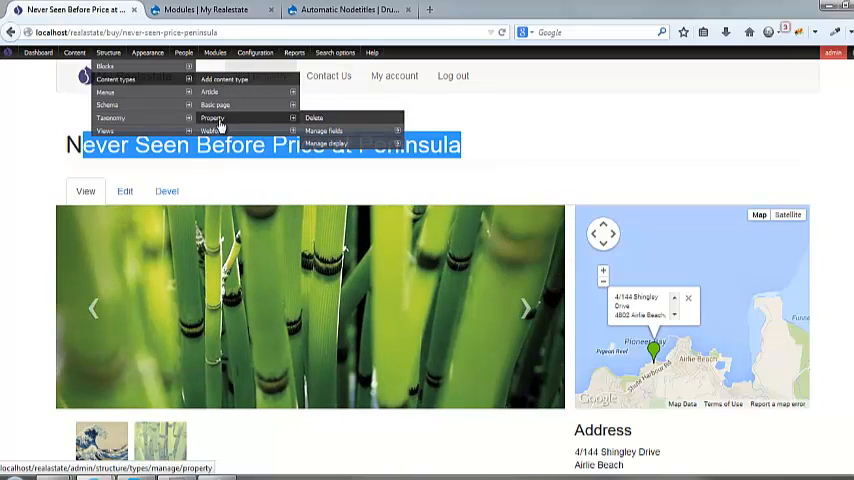
Go into the Property content type settings and start editing the automatic title pattern
click(212, 118)
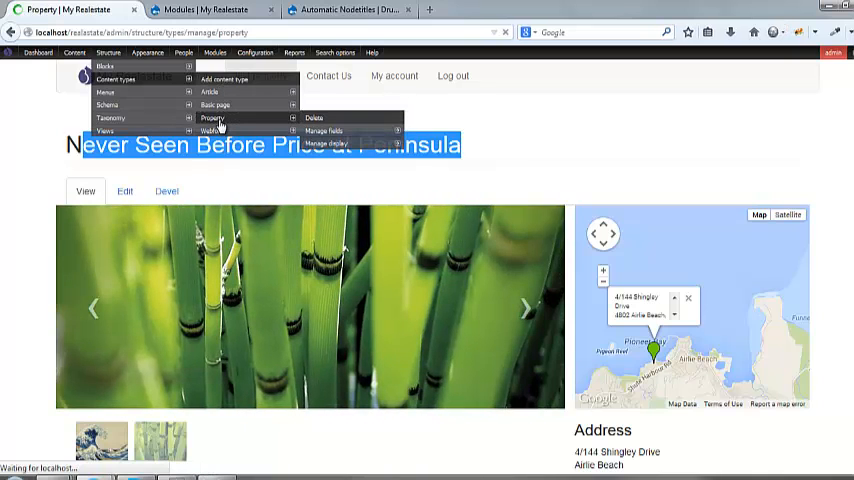
click(212, 118)
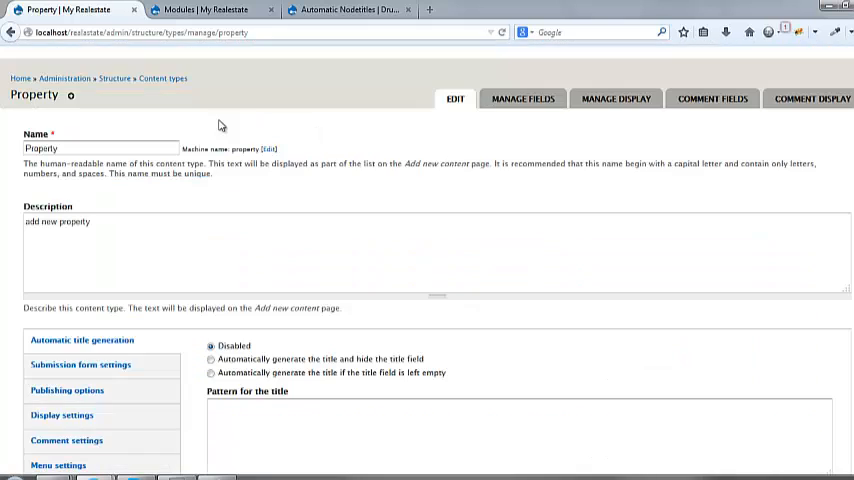
scroll(down, 3)
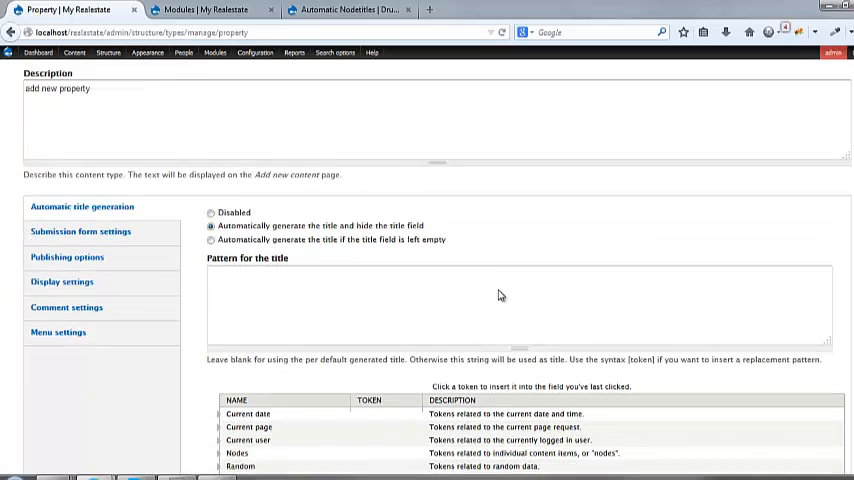
scroll(down, 3)
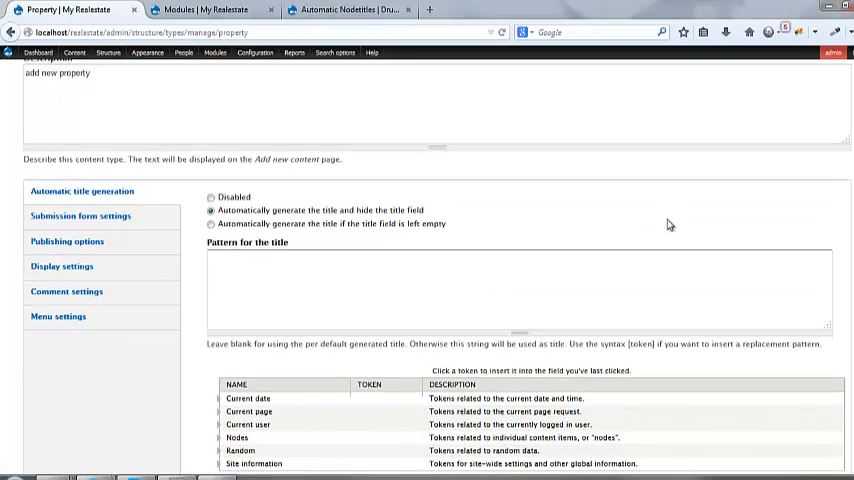
click(320, 276)
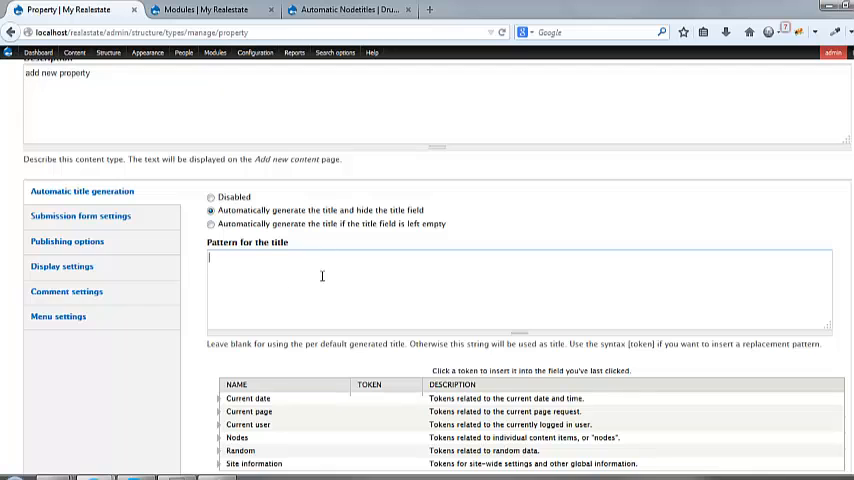
mouse_move(276, 264)
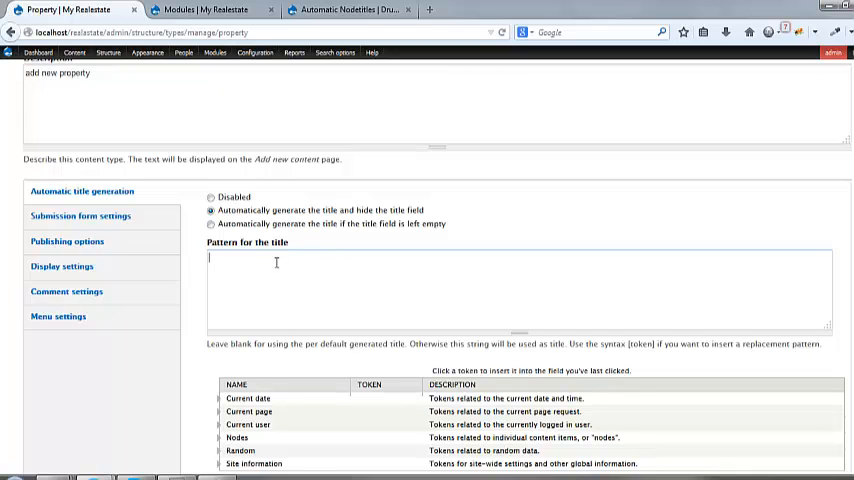
scroll(down, 3)
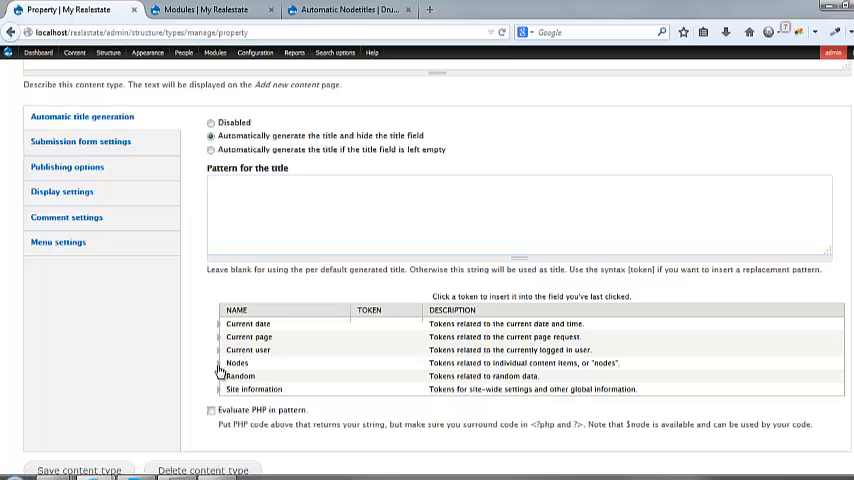
click(210, 190)
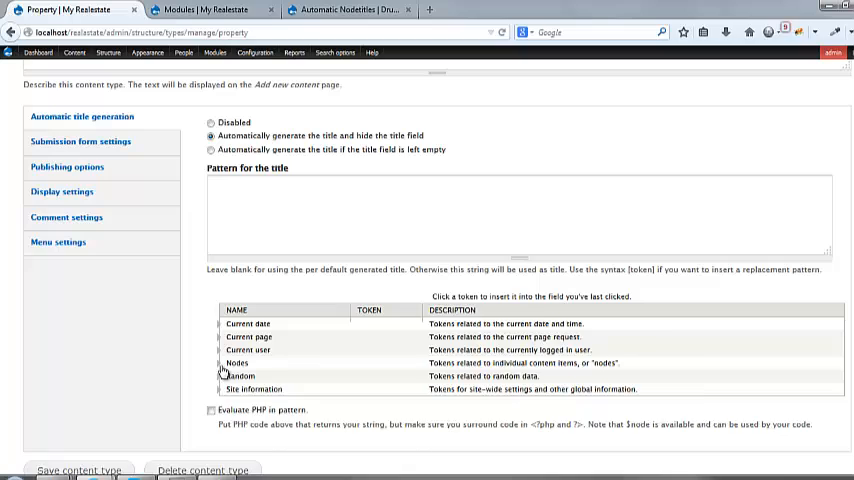
Expand Nodes > Location field in the replacement token list to reach the street token
click(236, 364)
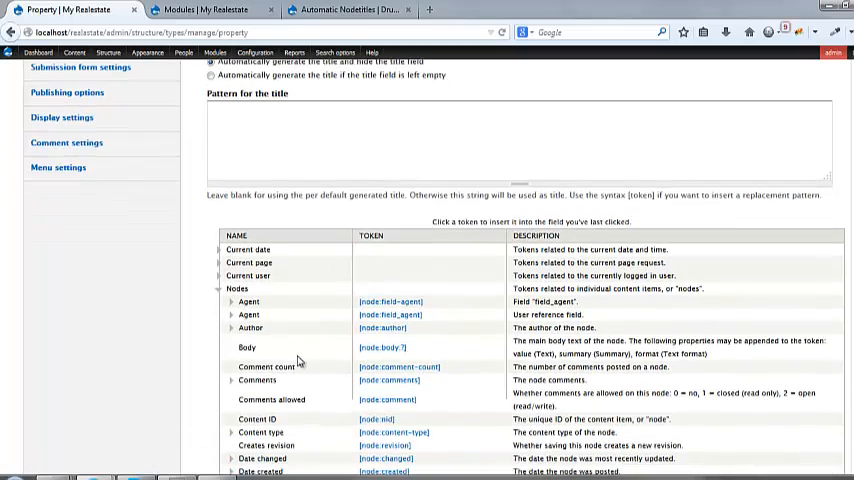
scroll(down, 3)
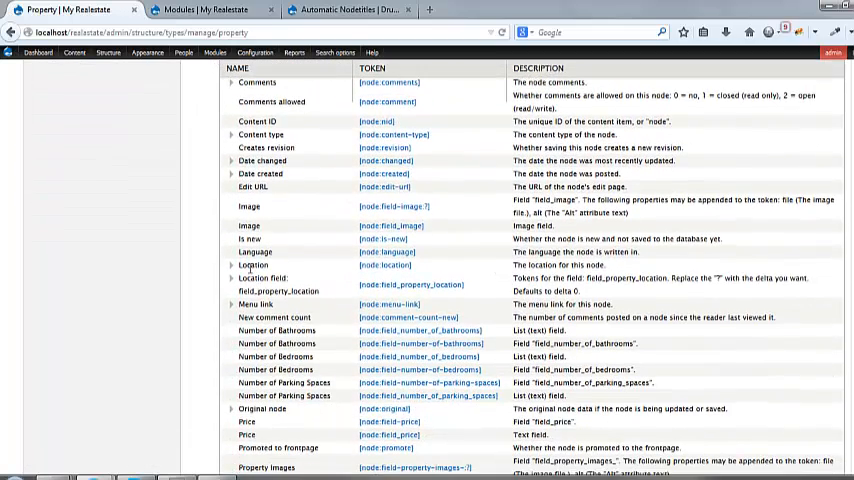
click(232, 264)
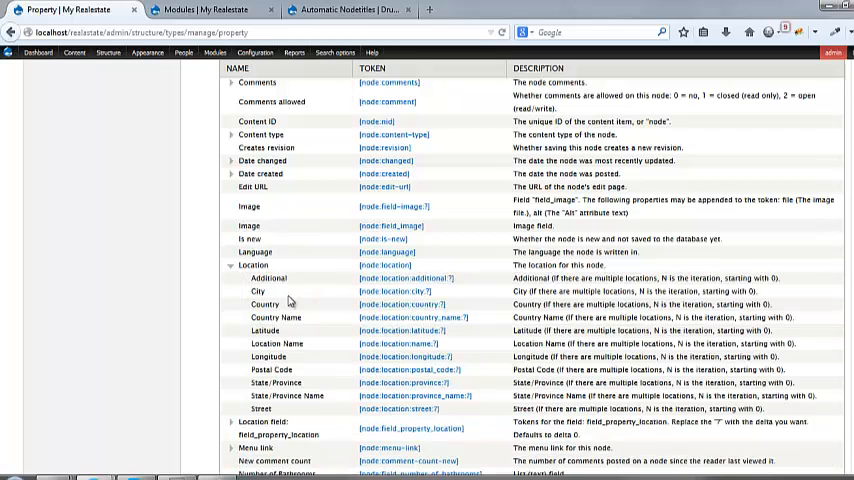
mouse_move(424, 274)
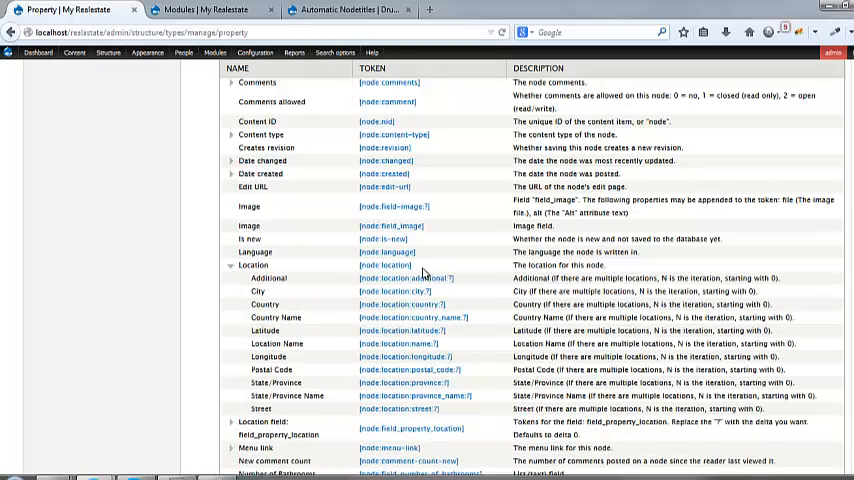
mouse_move(286, 298)
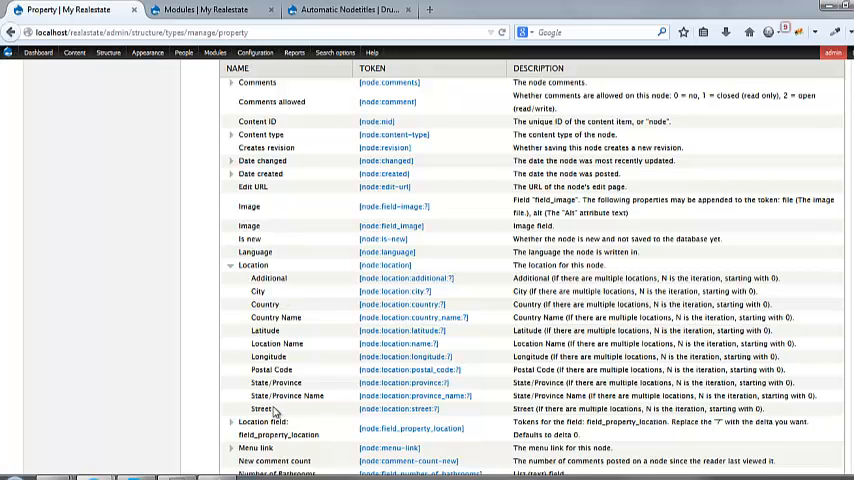
scroll(down, 3)
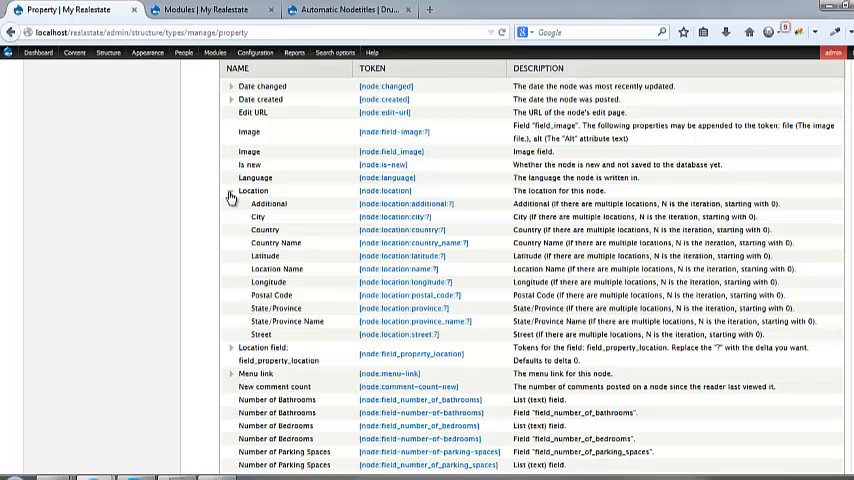
click(232, 190)
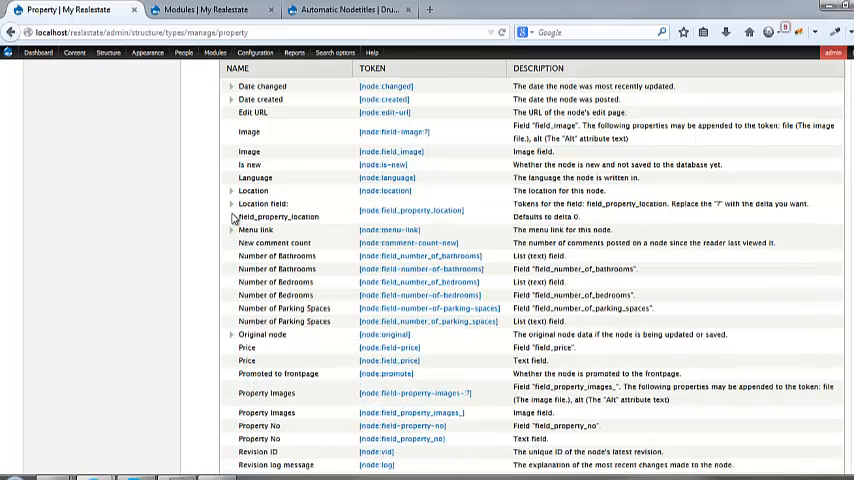
click(232, 204)
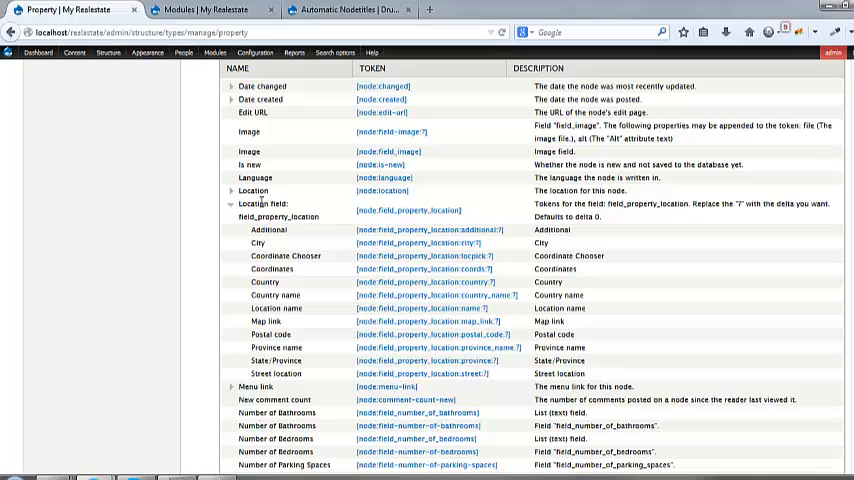
mouse_move(292, 210)
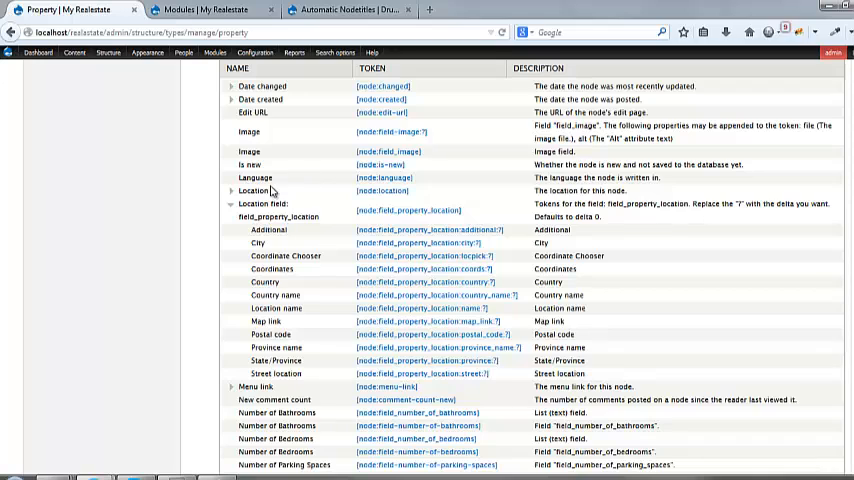
mouse_move(292, 256)
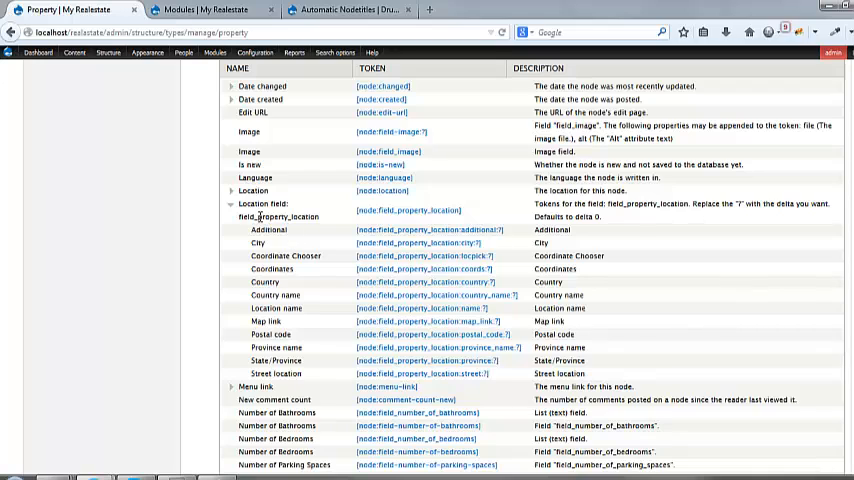
mouse_move(308, 372)
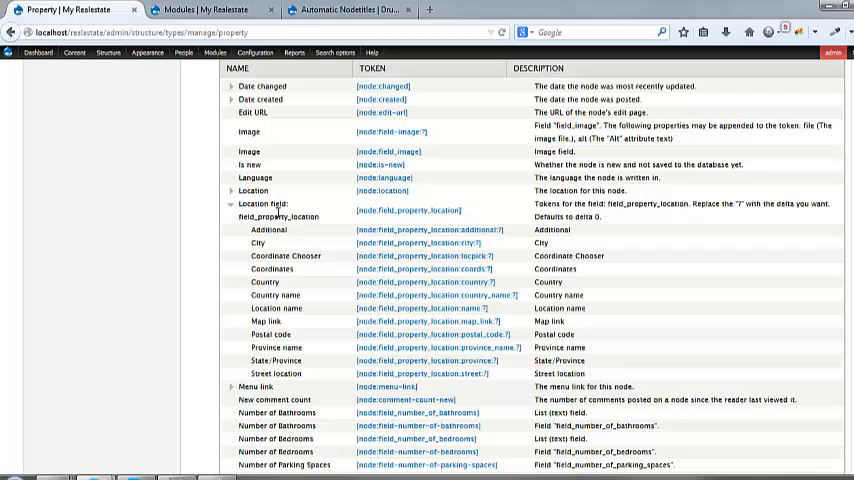
mouse_move(244, 232)
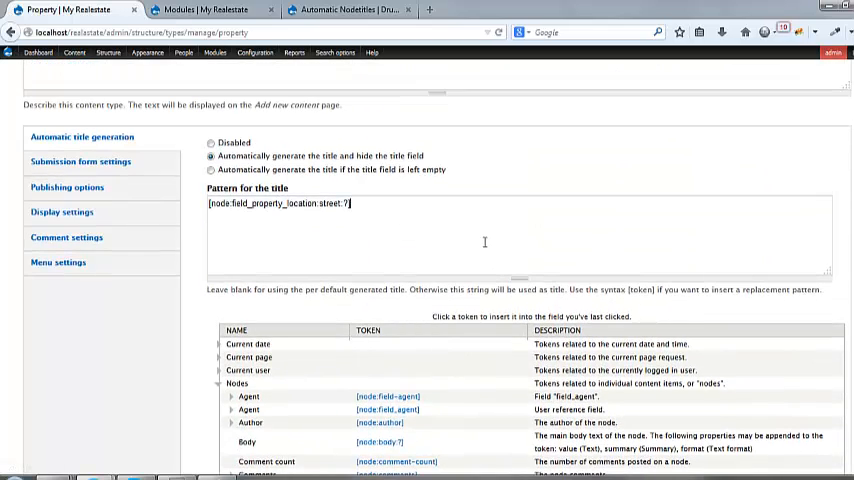
Add ' - ' after the street token so the pattern reads street - postal_code
text(-)
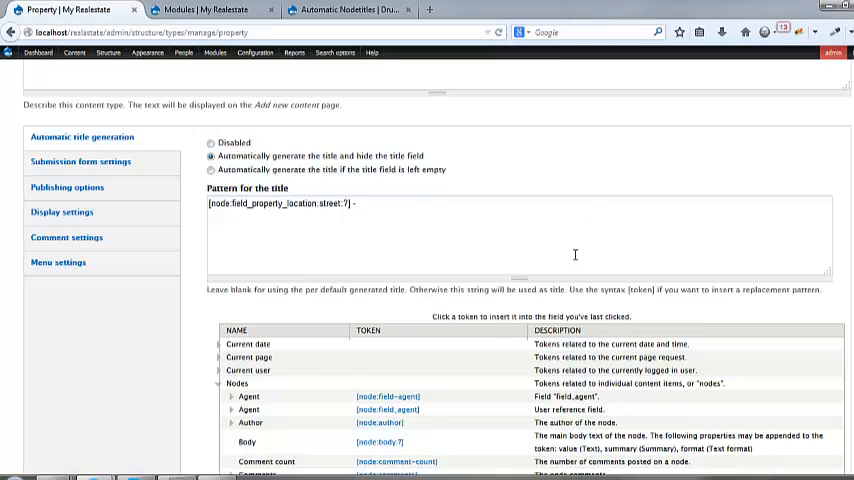
scroll(down, 3)
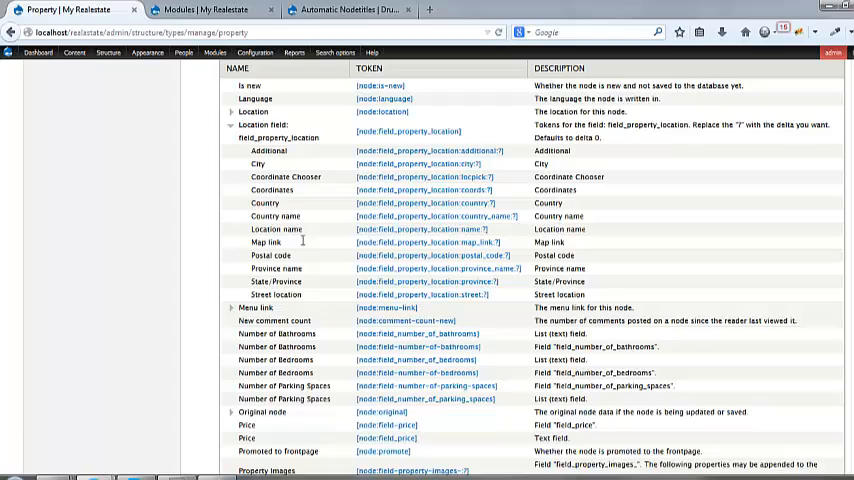
scroll(up, 3)
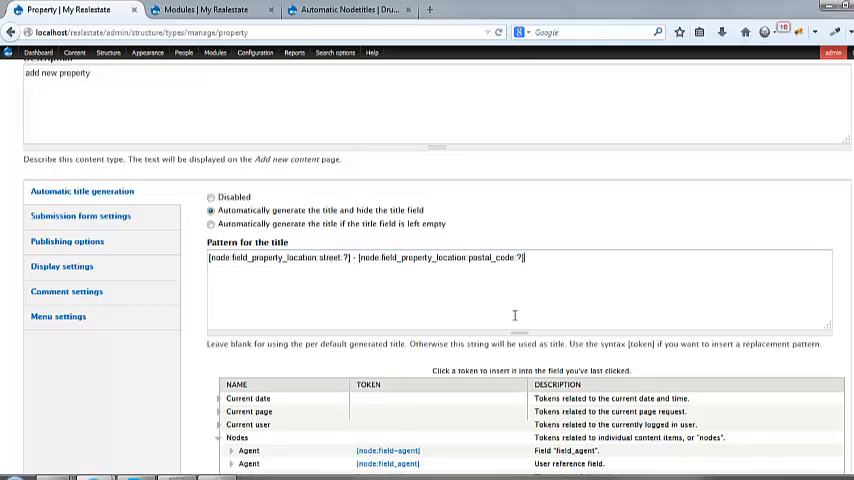
scroll(down, 3)
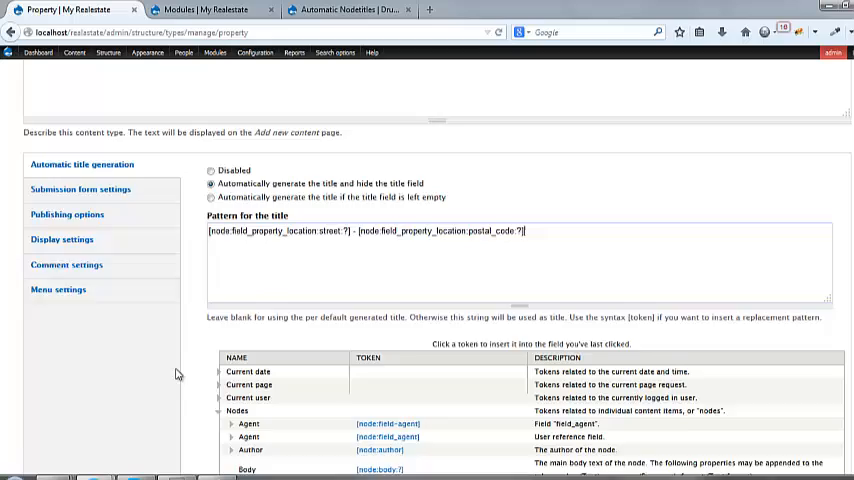
scroll(down, 3)
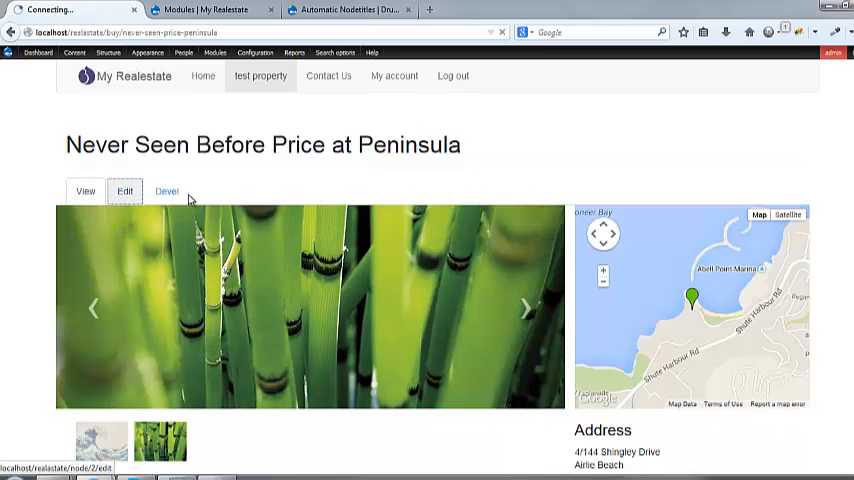
click(124, 192)
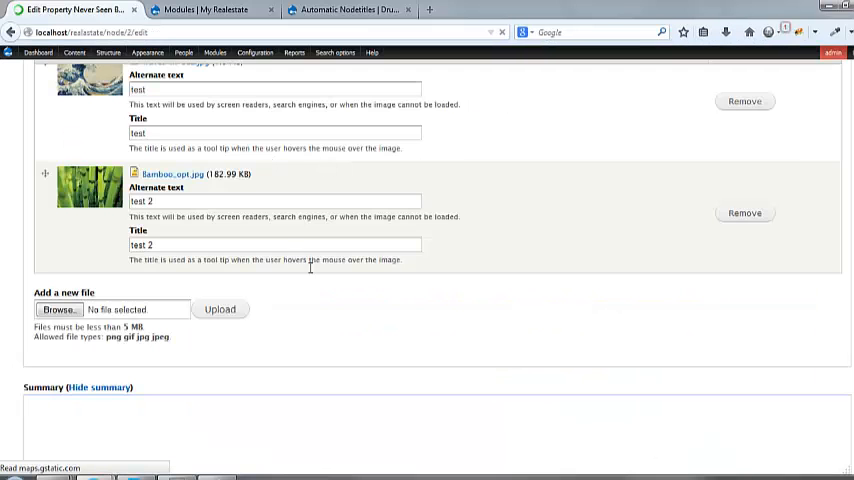
scroll(up, 3)
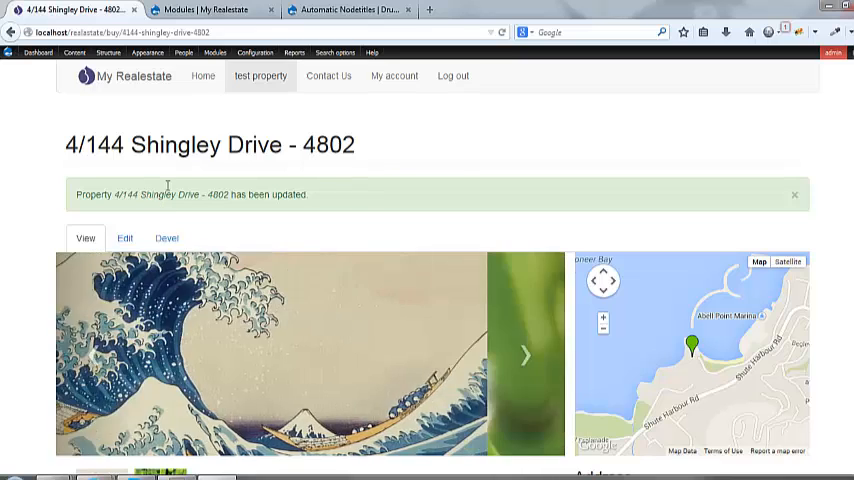
click(524, 356)
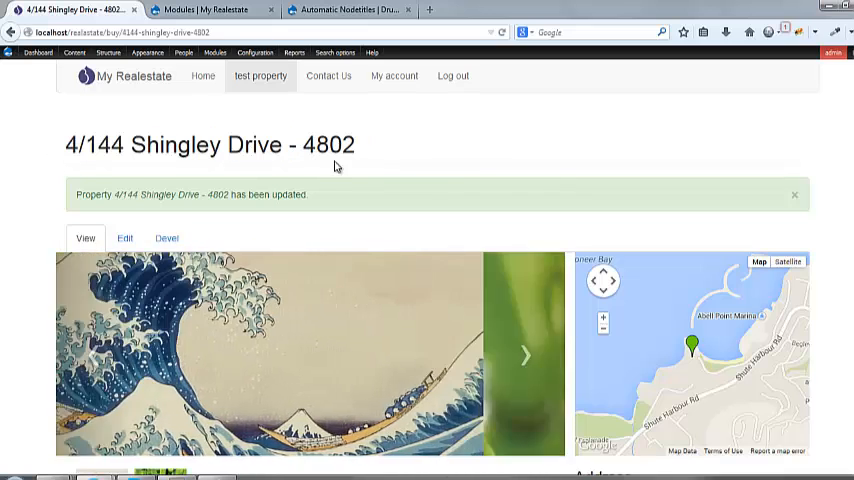
click(524, 356)
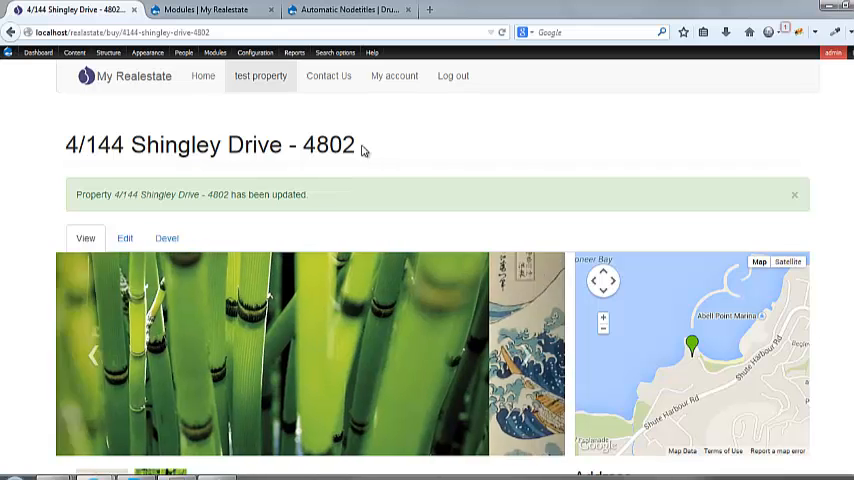
triple_click(210, 144)
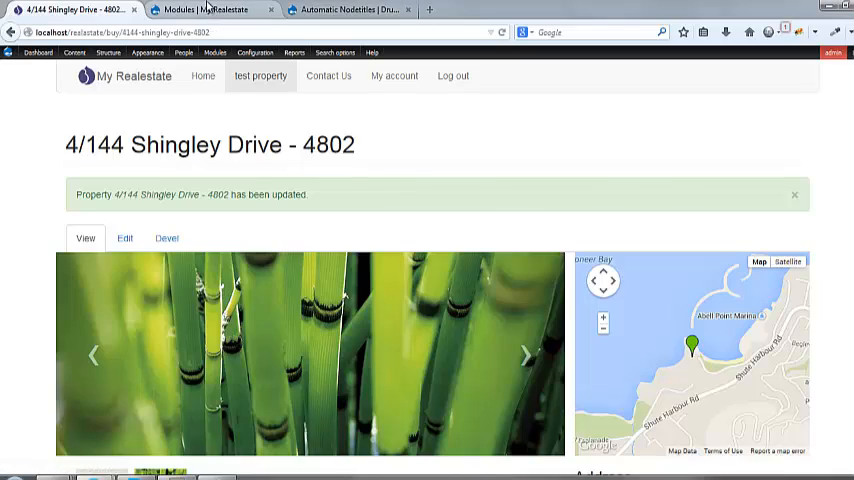
On the Modules page, save the configuration so the enabled modules take effect
click(204, 10)
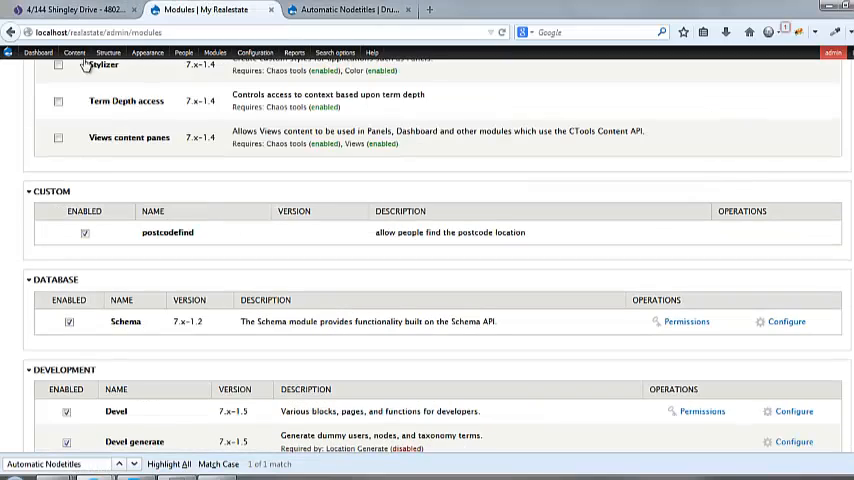
click(108, 52)
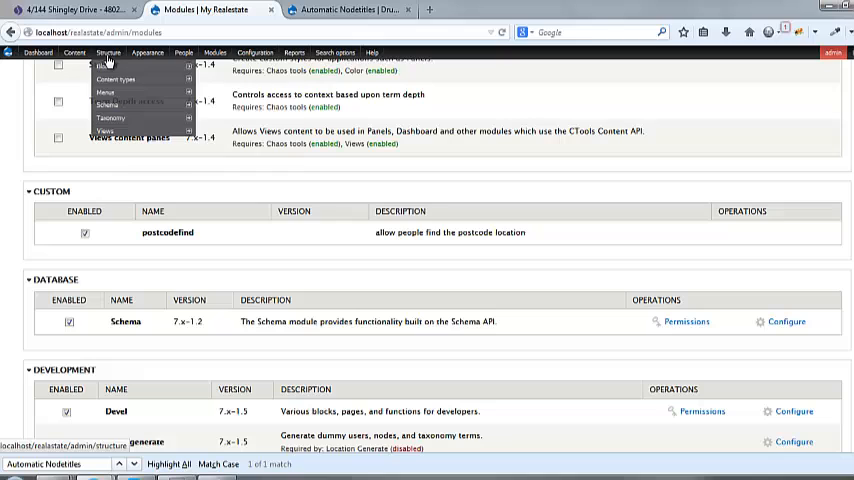
click(74, 52)
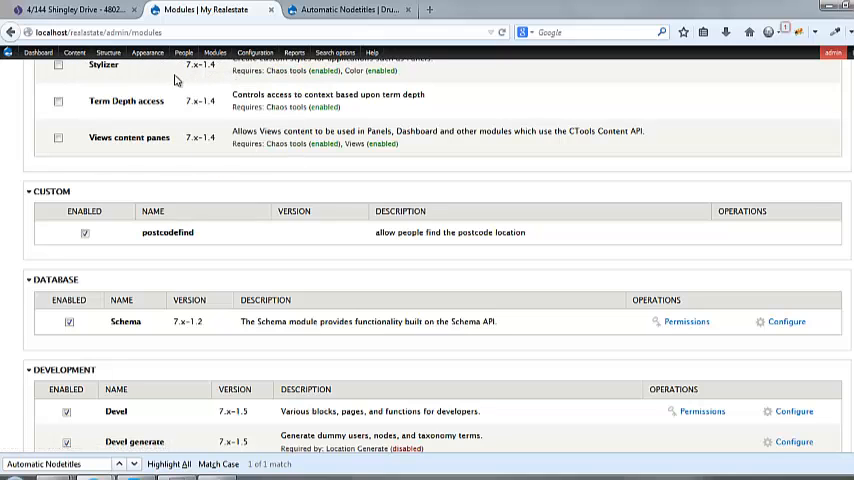
scroll(down, 3)
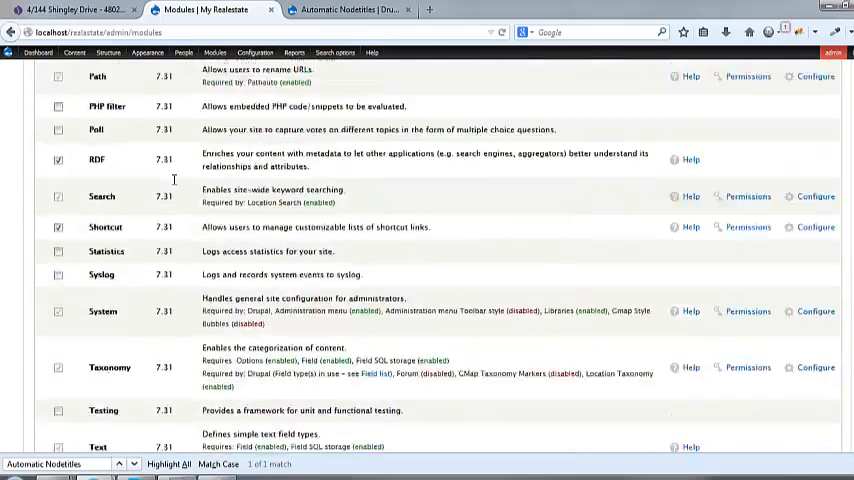
scroll(up, 3)
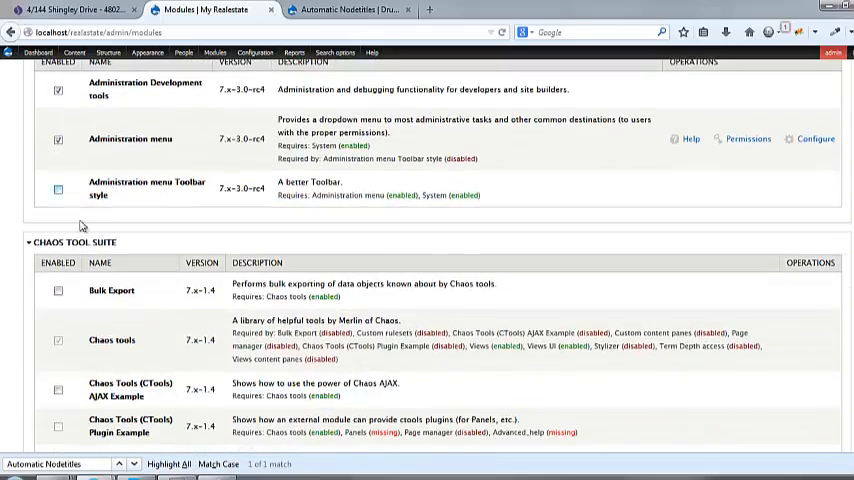
scroll(down, 3)
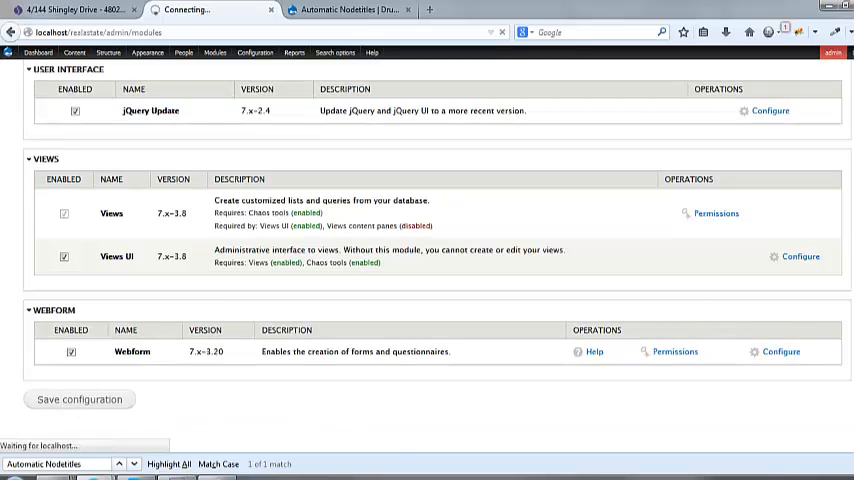
click(80, 400)
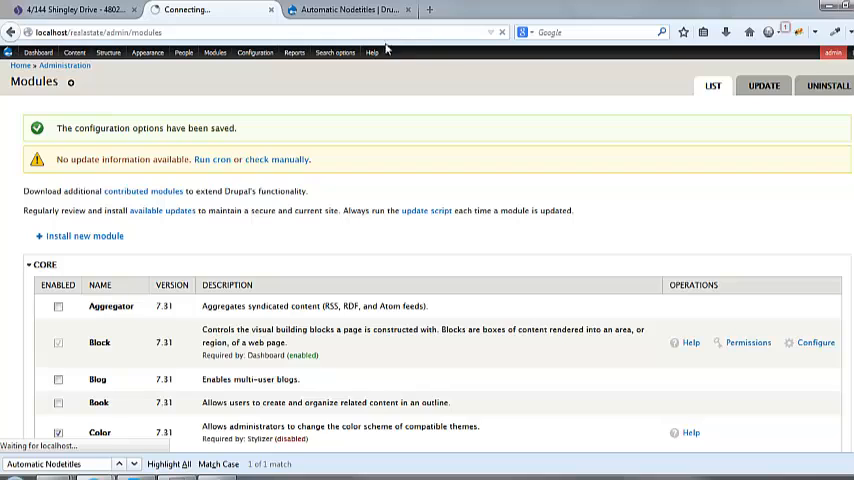
mouse_move(140, 72)
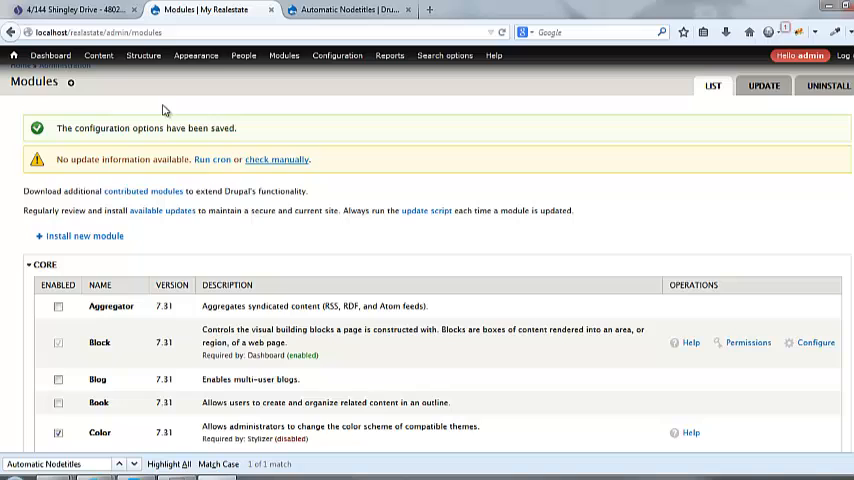
click(144, 56)
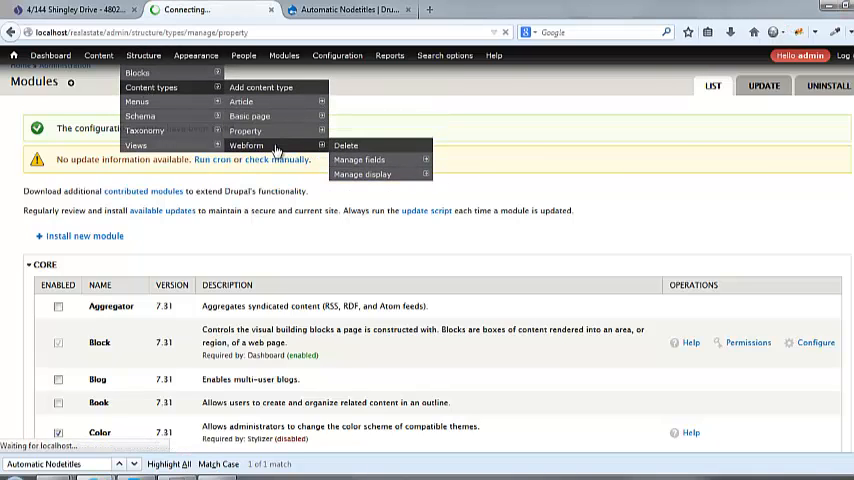
In the Property content type's title pattern, insert the city and province location tokens after the street
click(244, 132)
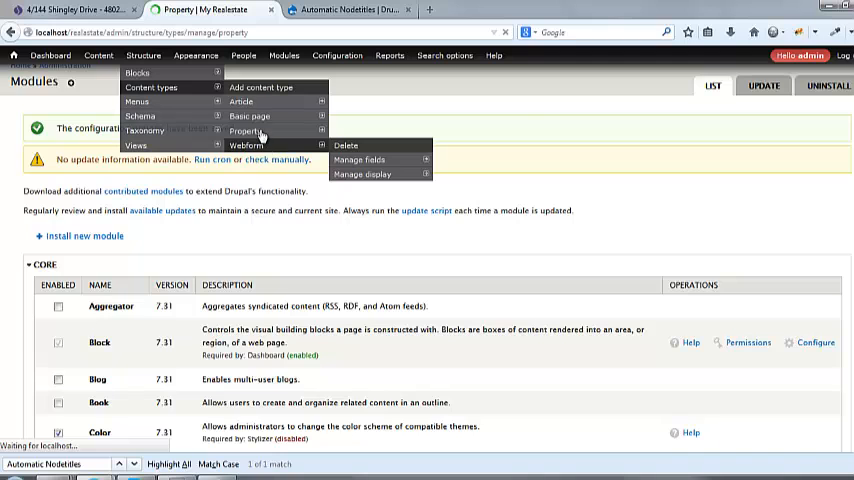
click(244, 132)
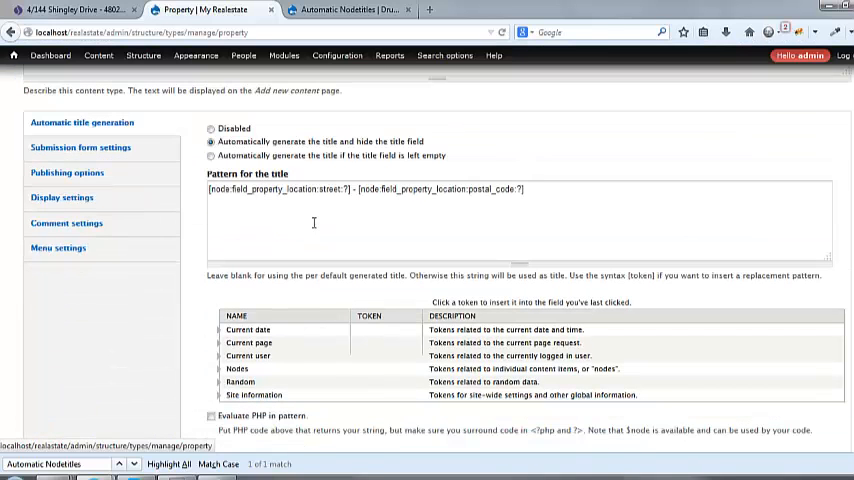
mouse_move(304, 380)
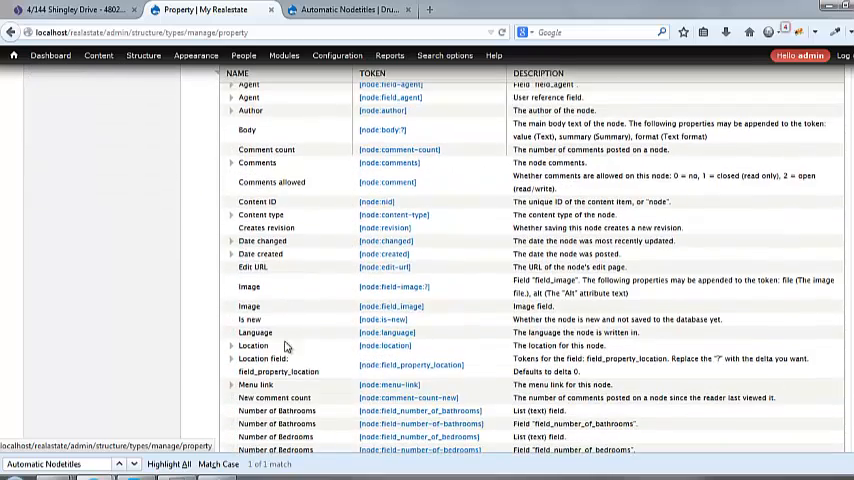
scroll(down, 3)
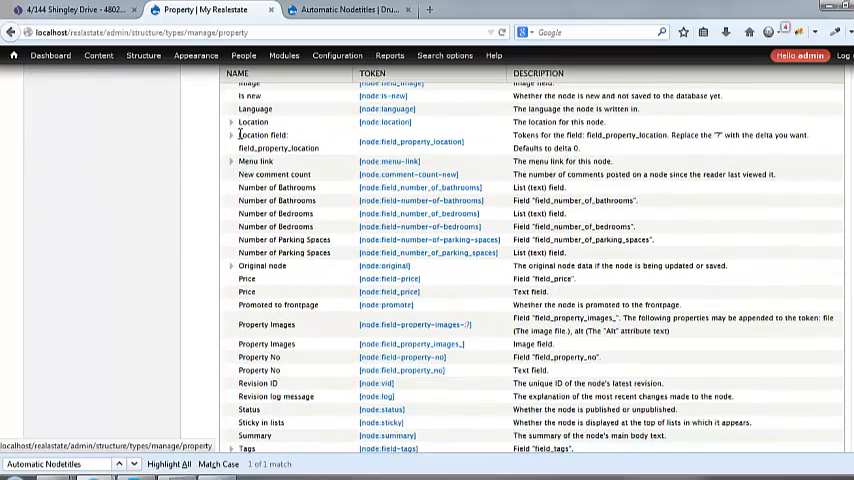
click(232, 136)
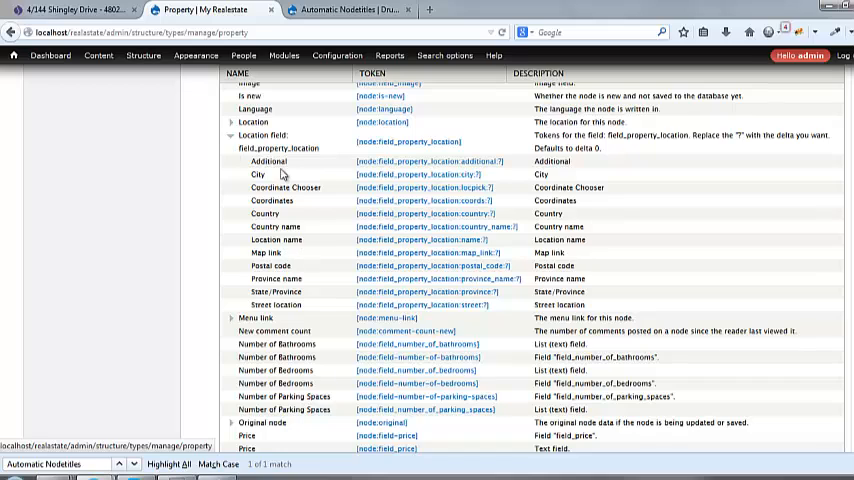
scroll(up, 3)
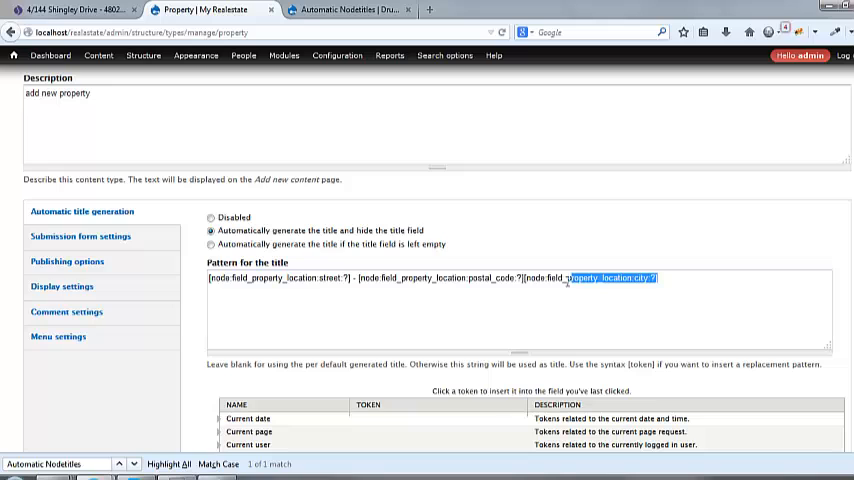
key(Delete)
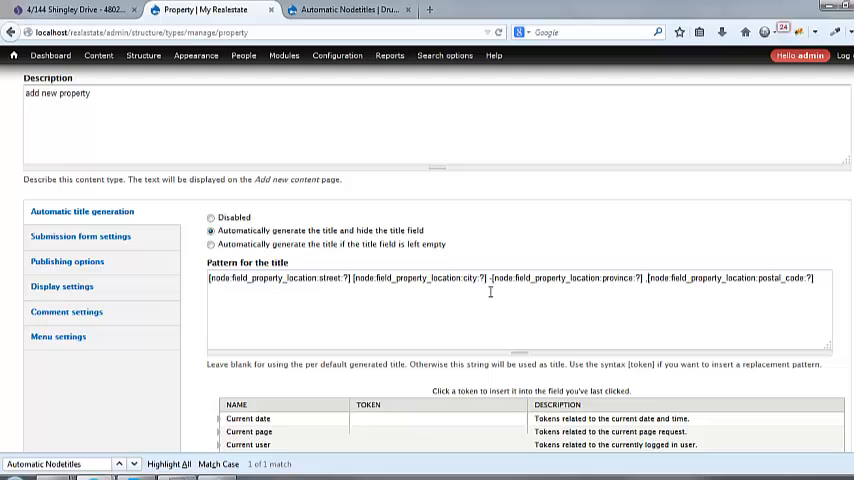
scroll(down, 3)
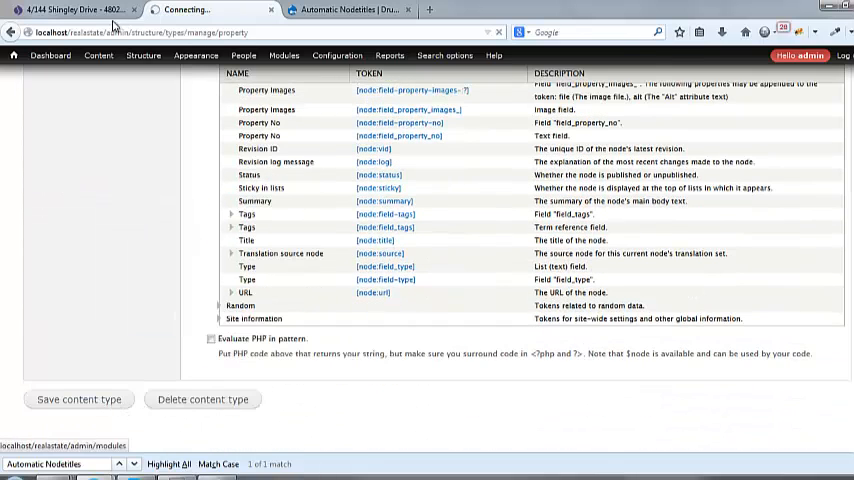
click(80, 400)
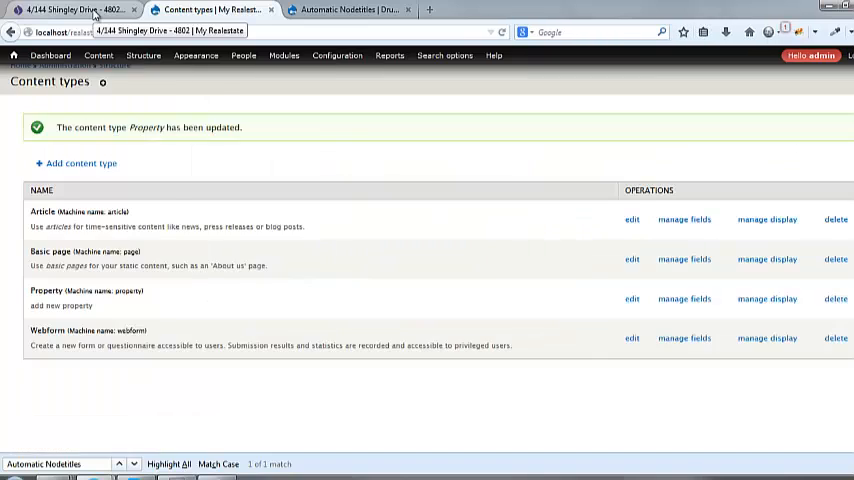
click(70, 8)
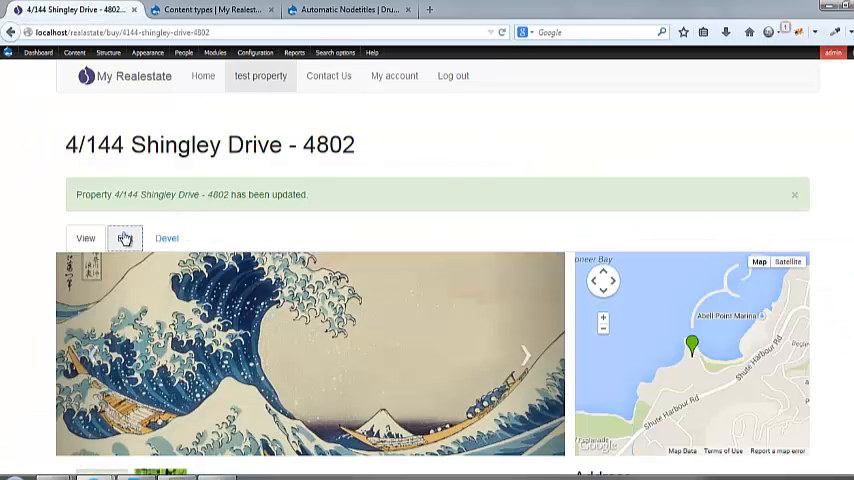
click(124, 238)
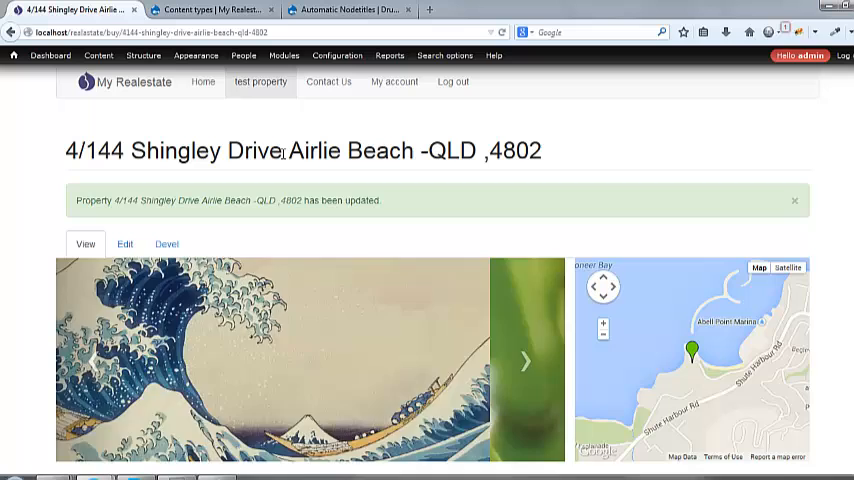
click(524, 360)
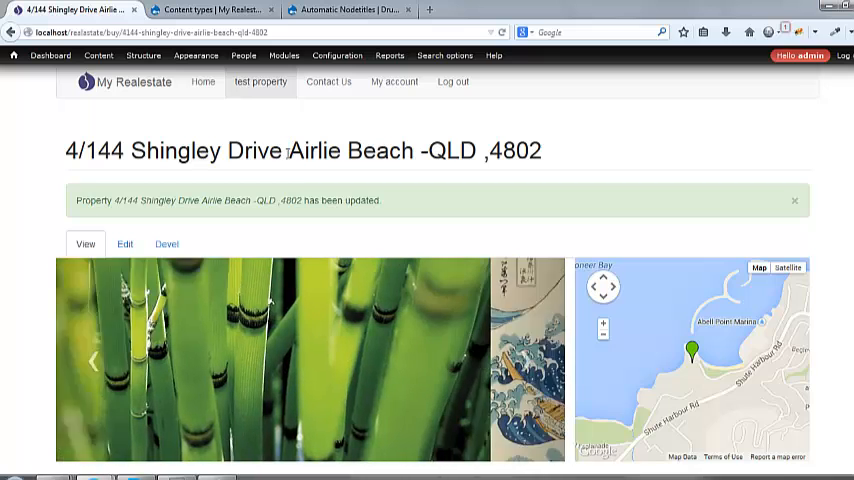
triple_click(300, 152)
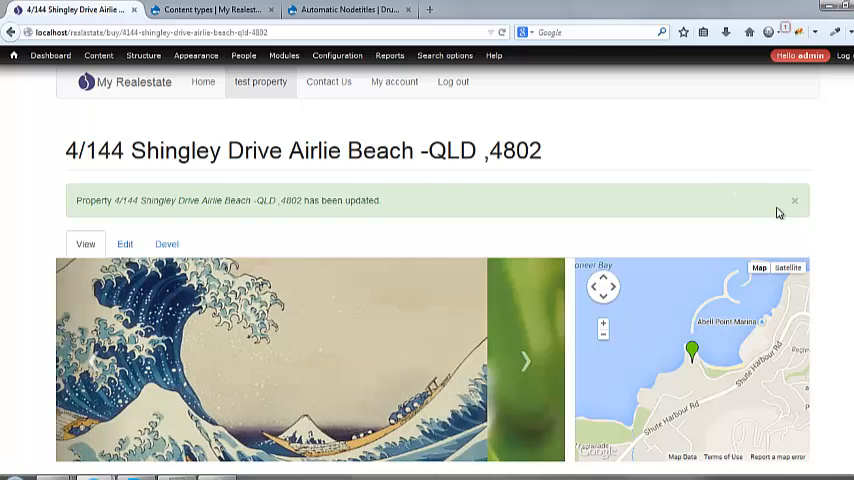
click(796, 200)
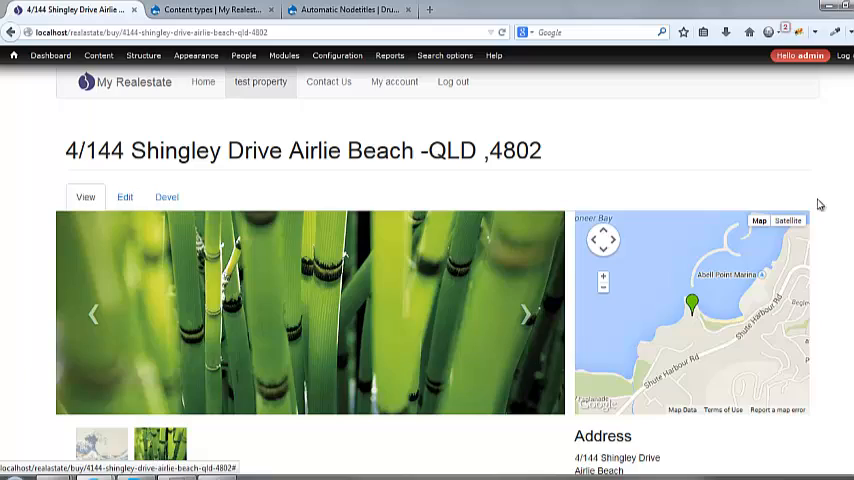
Review the property page with its regenerated title, then head back to the admin toolbar
scroll(down, 3)
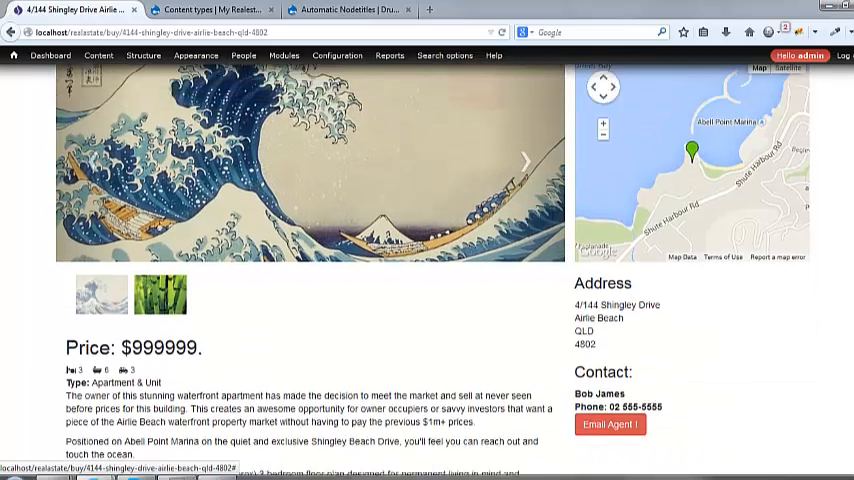
scroll(up, 3)
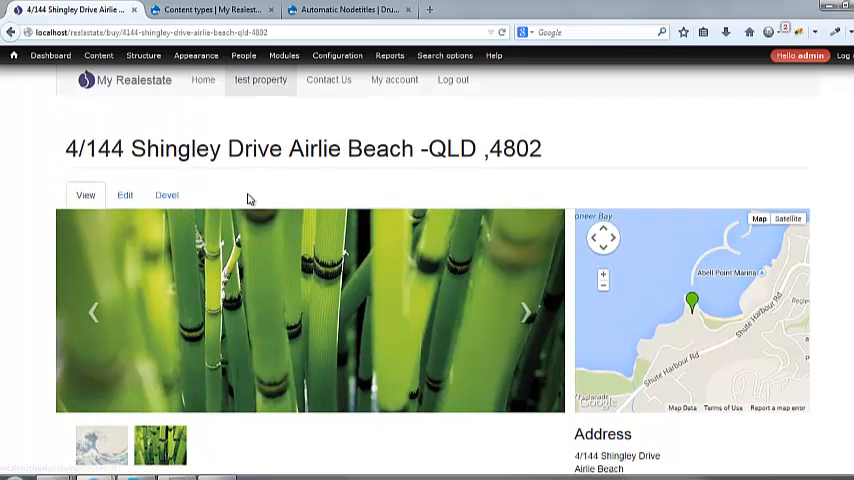
scroll(down, 3)
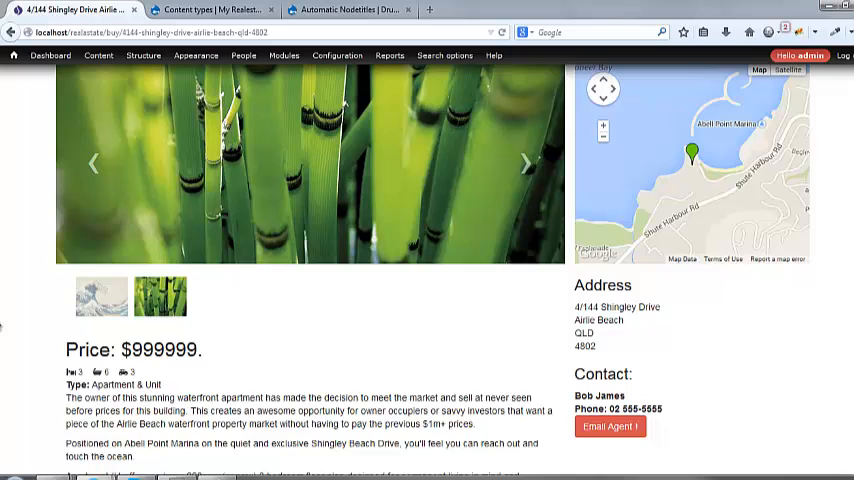
scroll(up, 3)
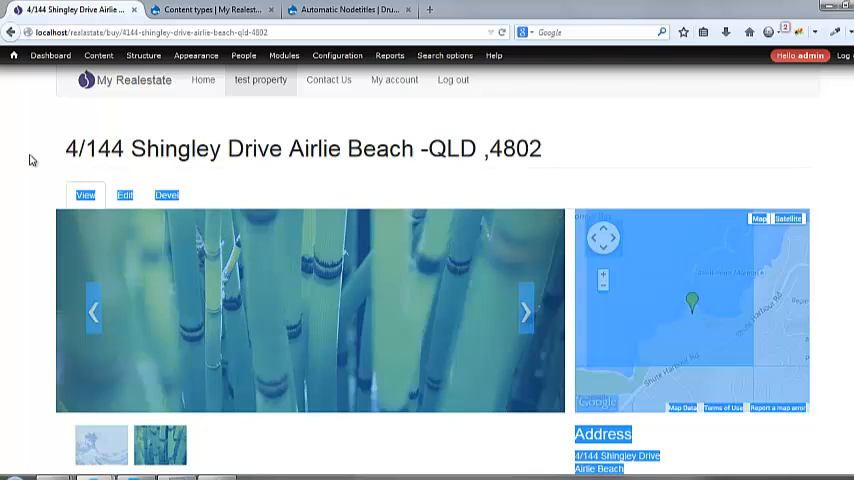
scroll(down, 3)
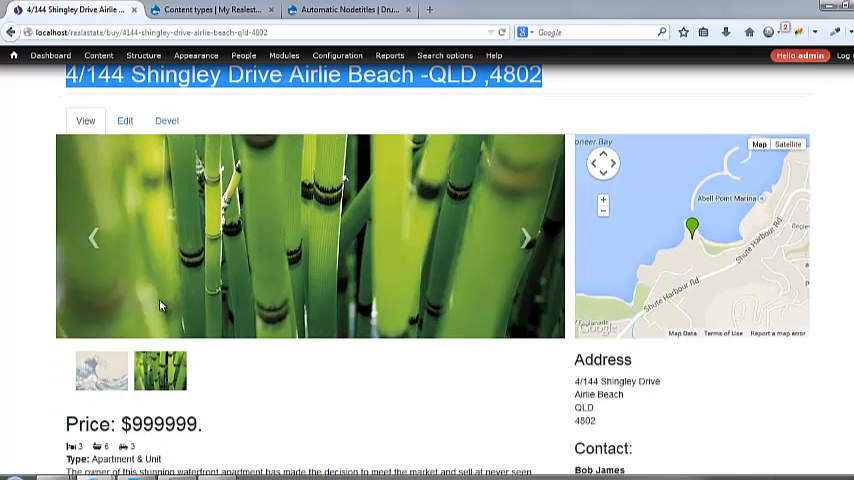
scroll(down, 3)
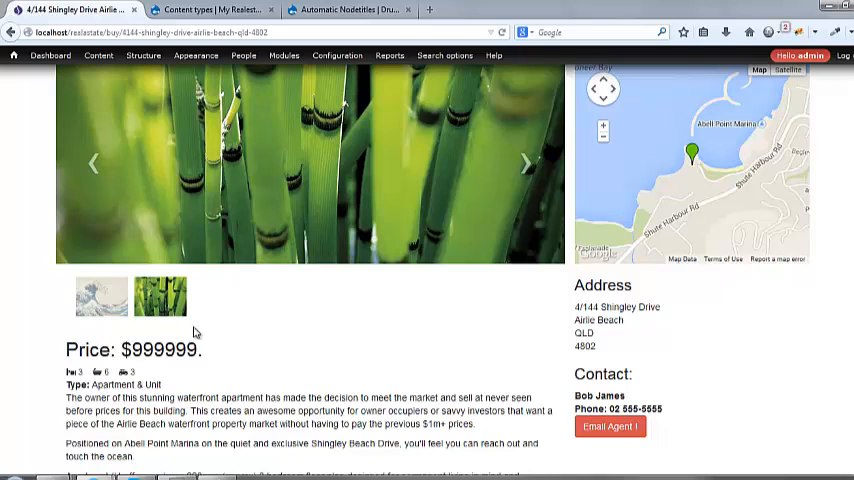
scroll(up, 3)
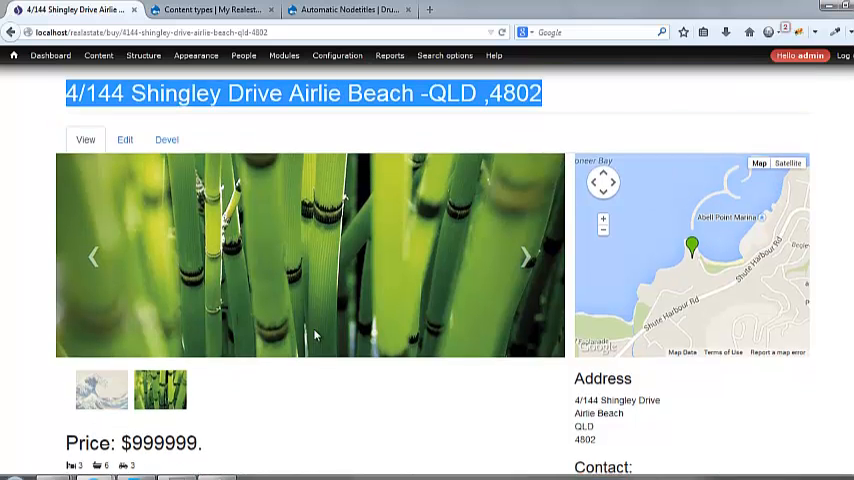
click(98, 56)
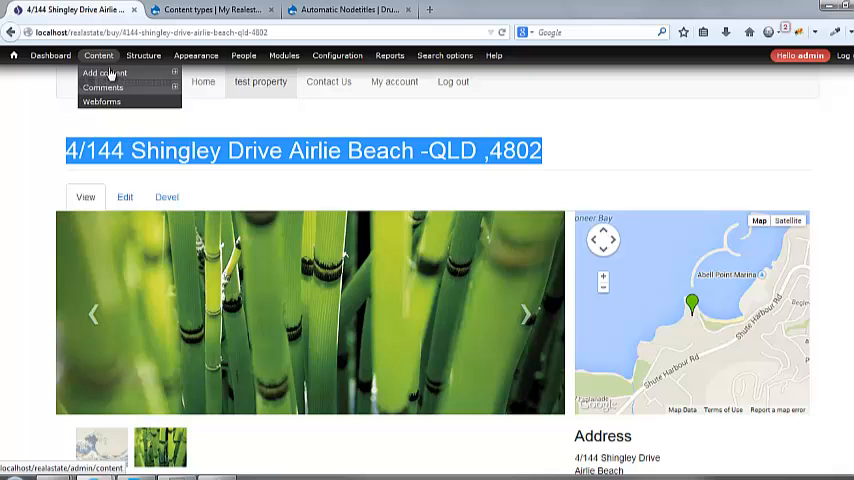
On Property's Manage fields, add a new Text field labelled 'Good Title' and save it
click(144, 56)
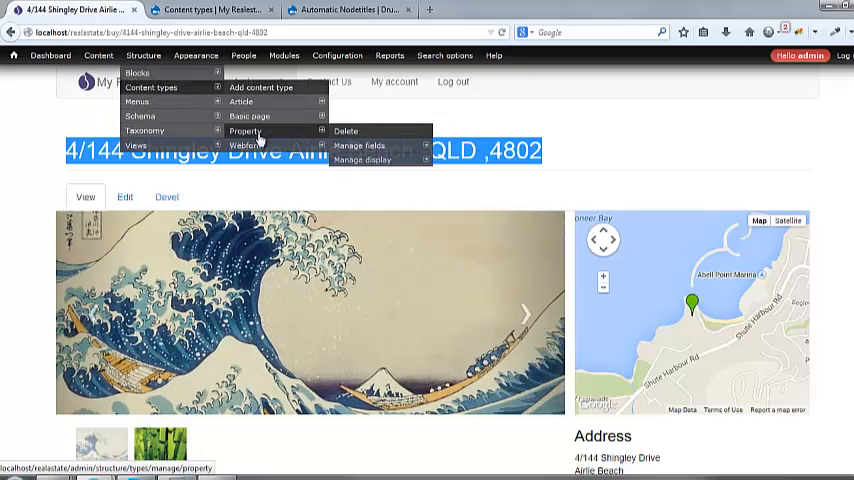
click(358, 144)
text(Goof)
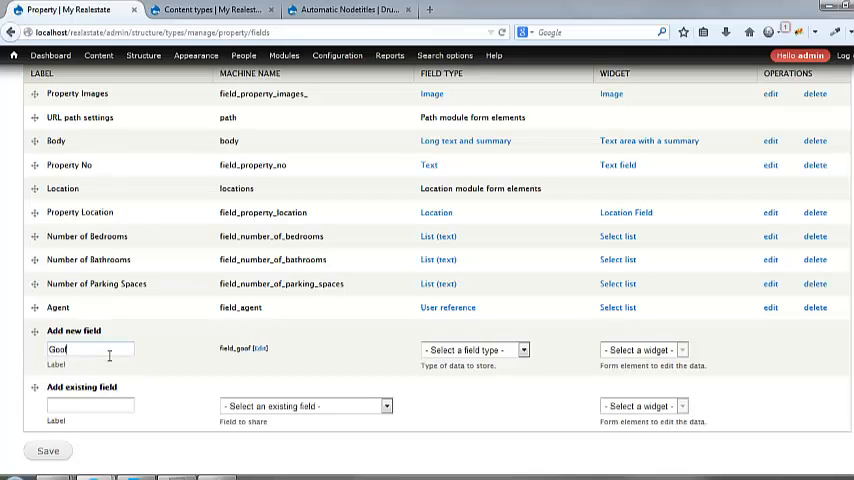
key(BackSpace)
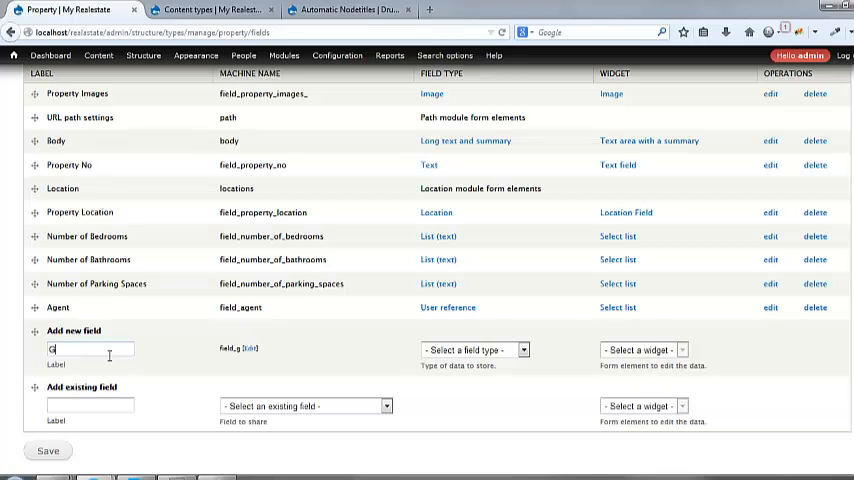
text(ood)
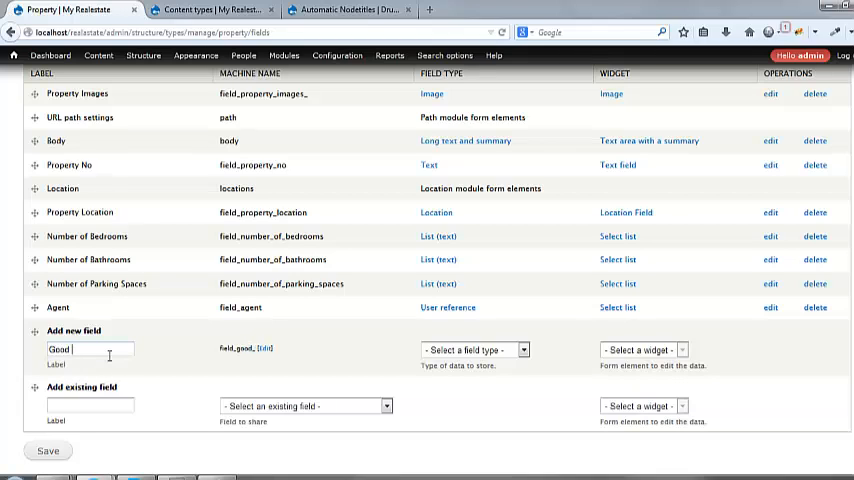
text(Title)
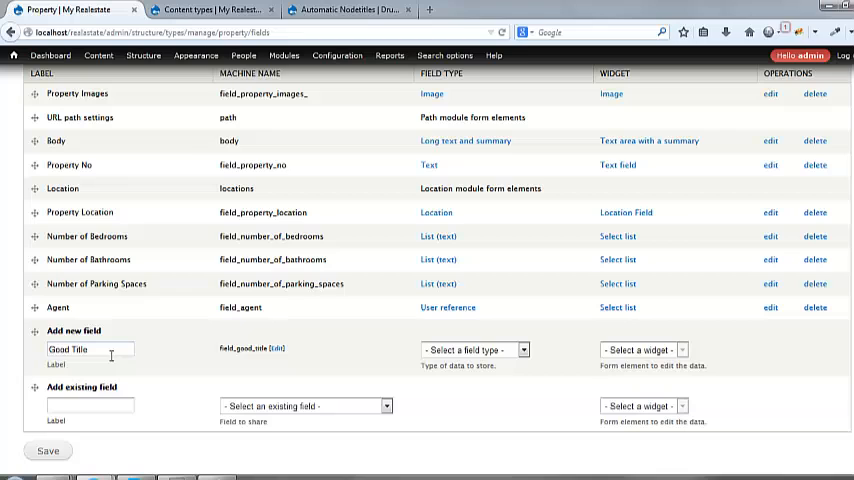
click(470, 350)
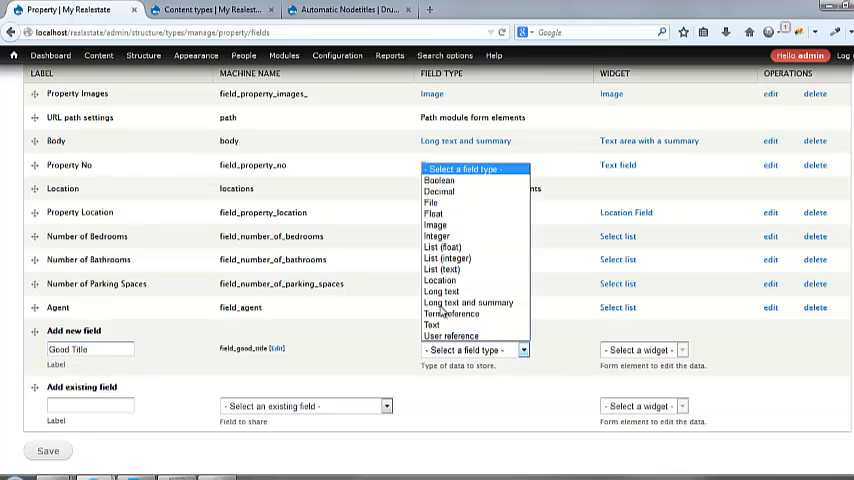
click(432, 324)
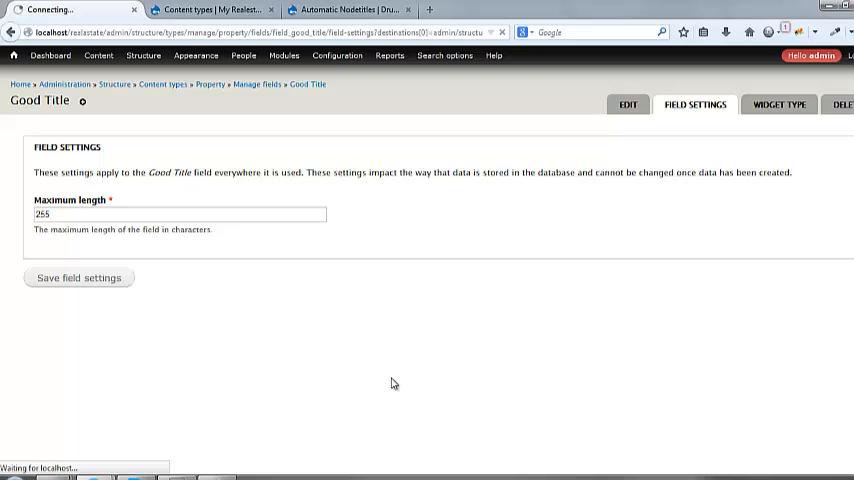
Keep the 255-character maximum length and continue to the field settings
click(78, 276)
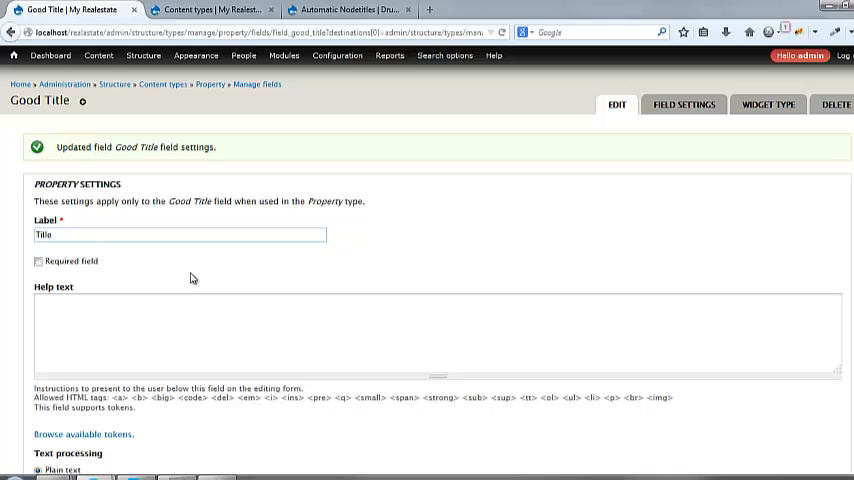
scroll(down, 3)
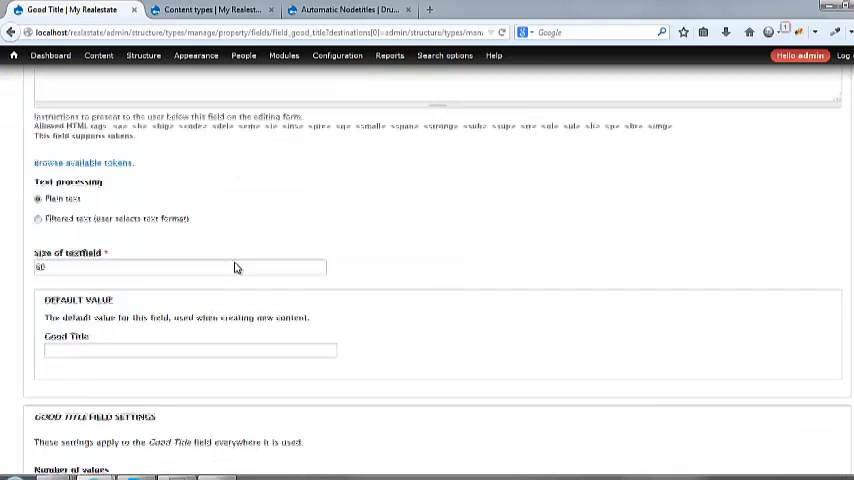
scroll(down, 3)
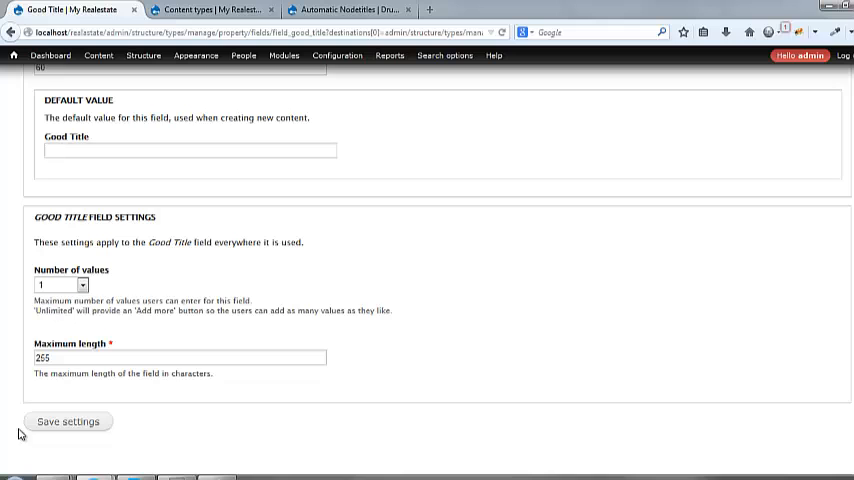
Add help text asking the editor to enter an interesting title, then save the field settings
click(68, 420)
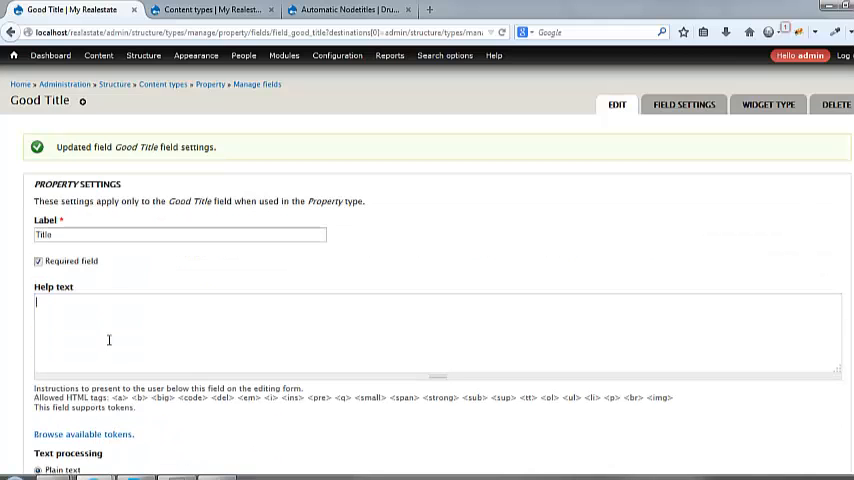
text(please)
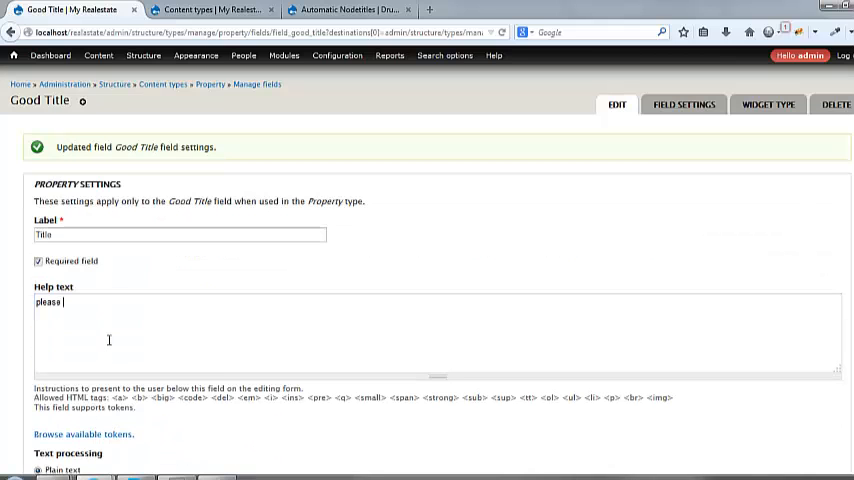
text(enter a)
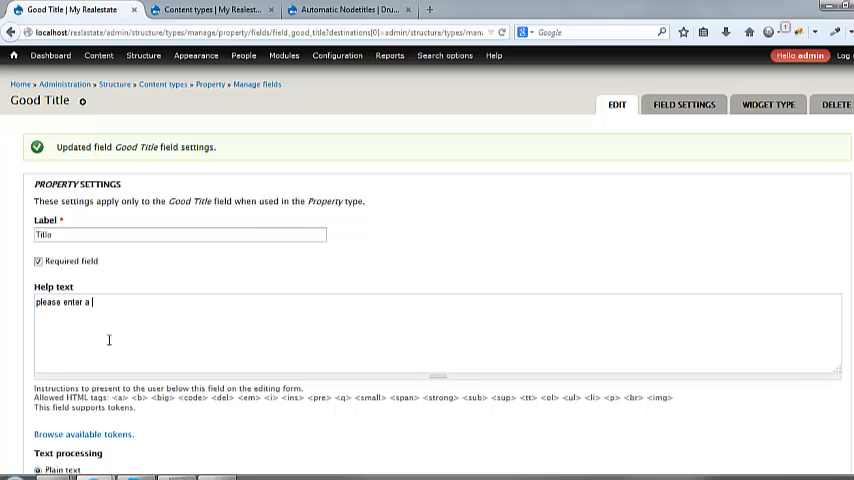
text(an intresting)
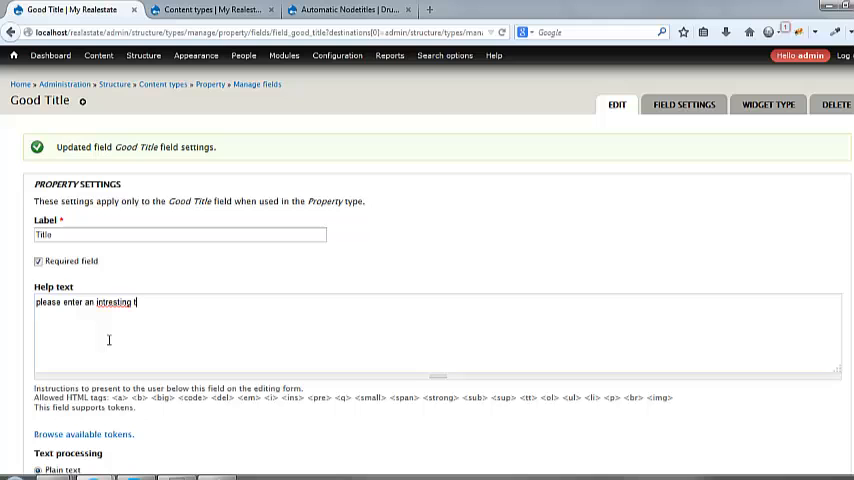
text(title)
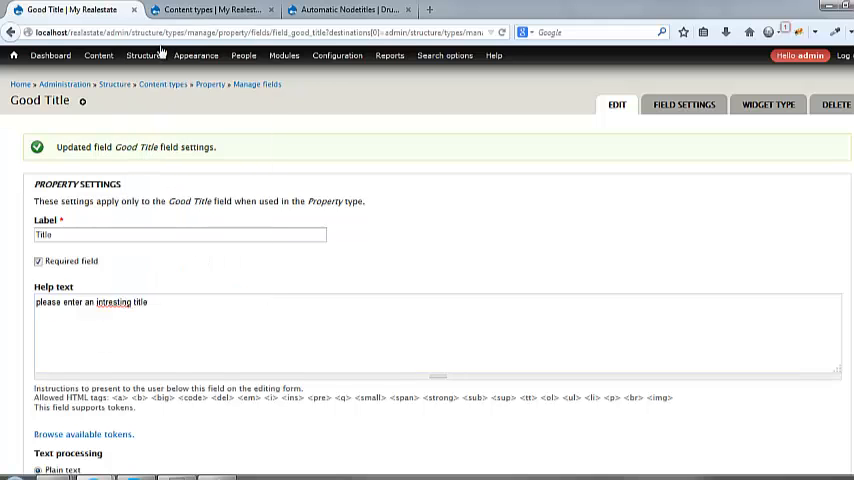
click(684, 104)
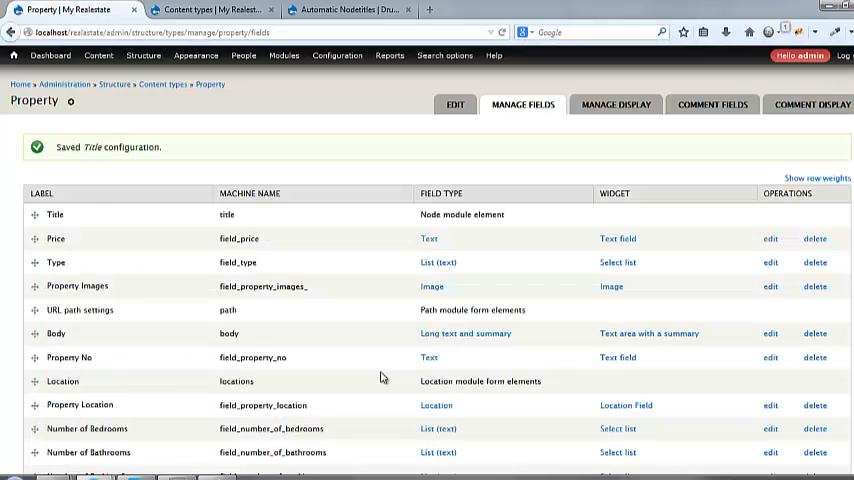
Place the Good Title field just below the node title and save the field order
scroll(down, 3)
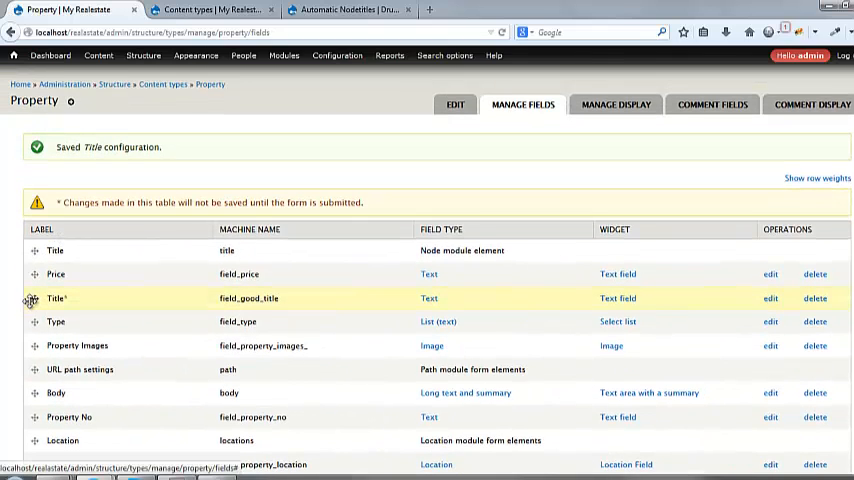
scroll(down, 3)
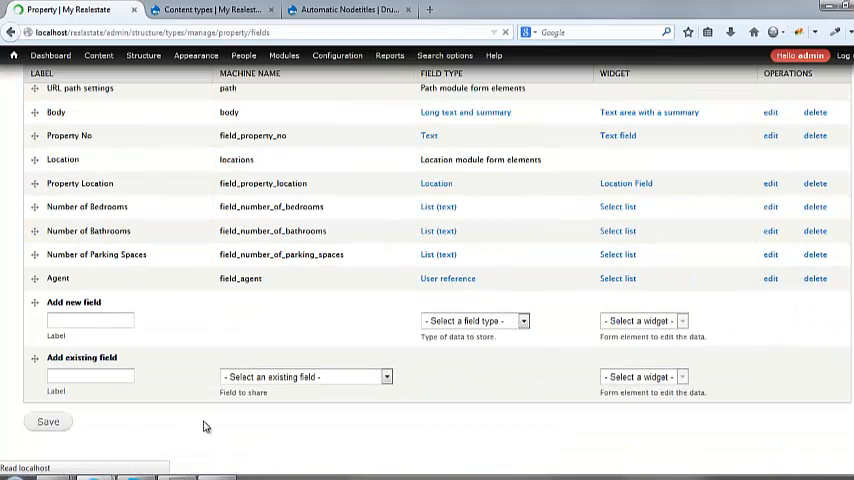
click(48, 420)
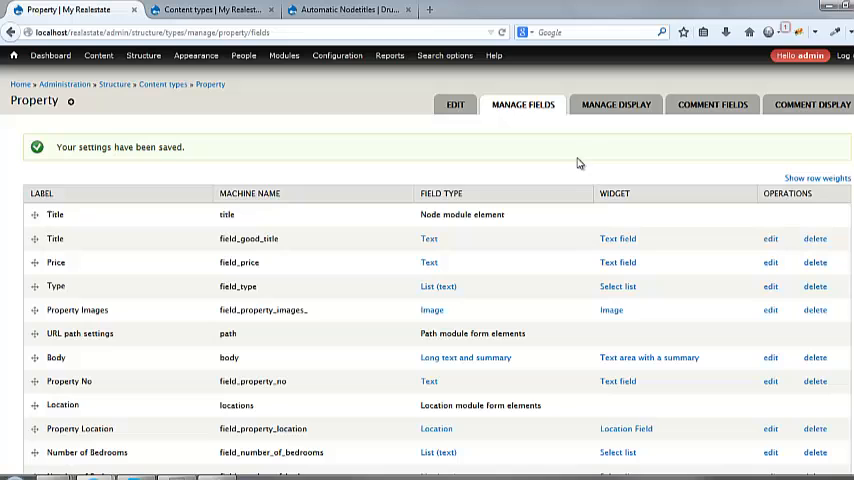
Set the Type field's label and format to Hidden in Manage display and save
click(616, 104)
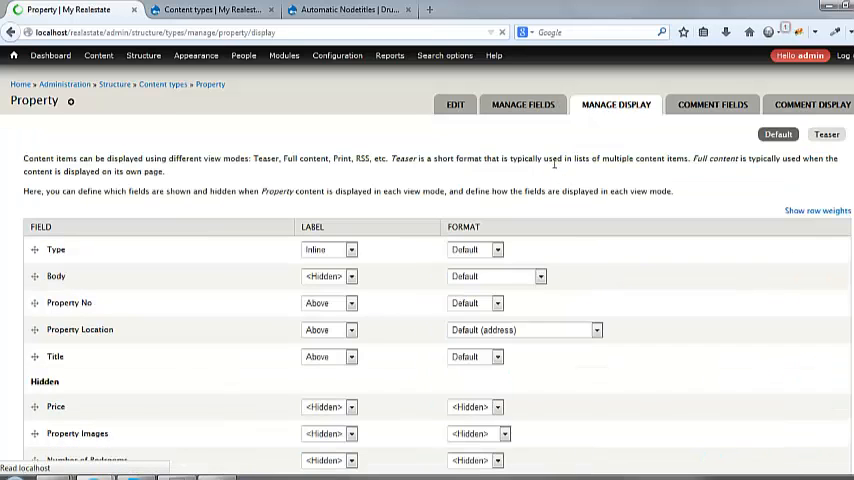
click(328, 250)
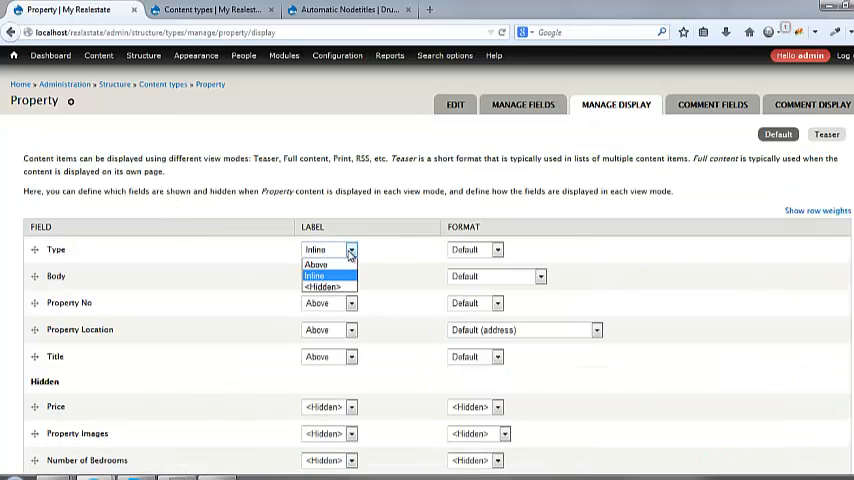
click(322, 288)
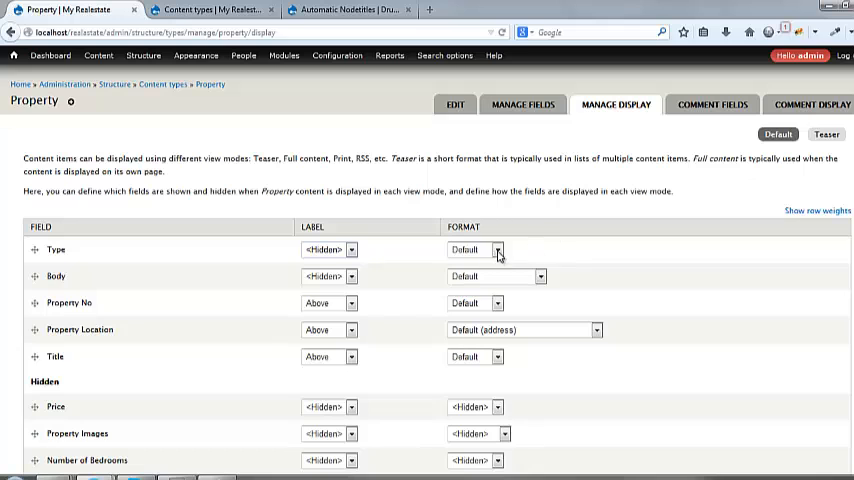
click(496, 250)
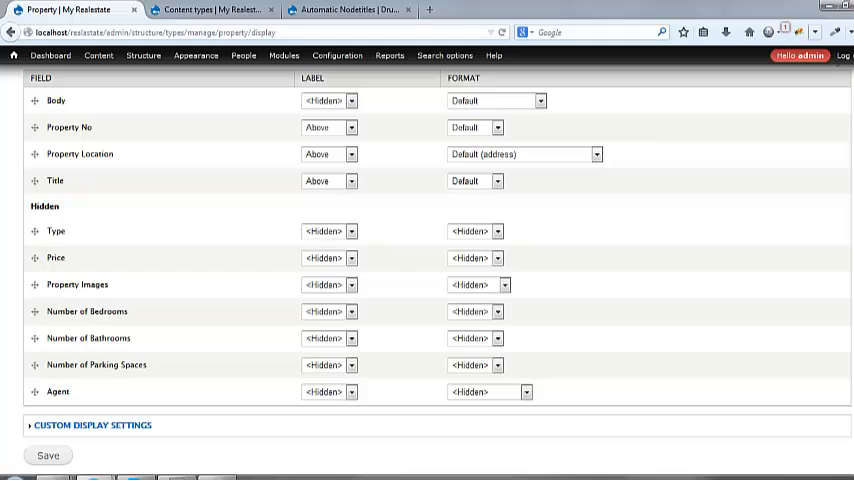
click(48, 456)
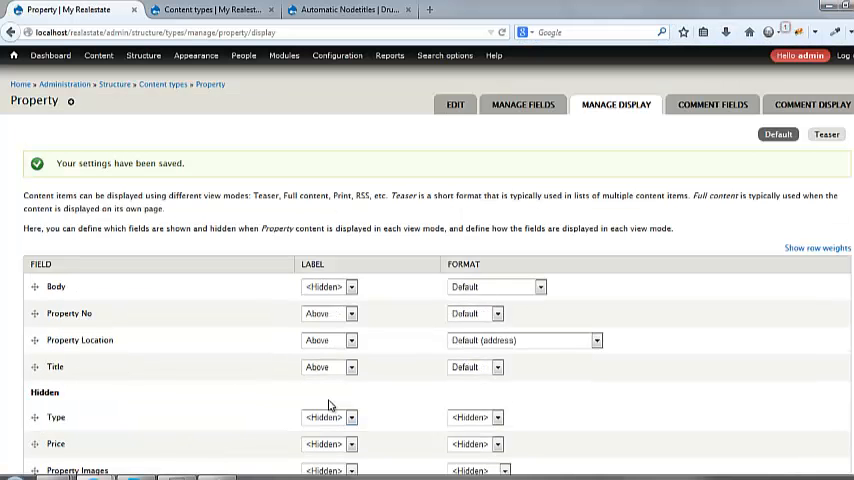
Return to the Property Manage fields list
click(524, 104)
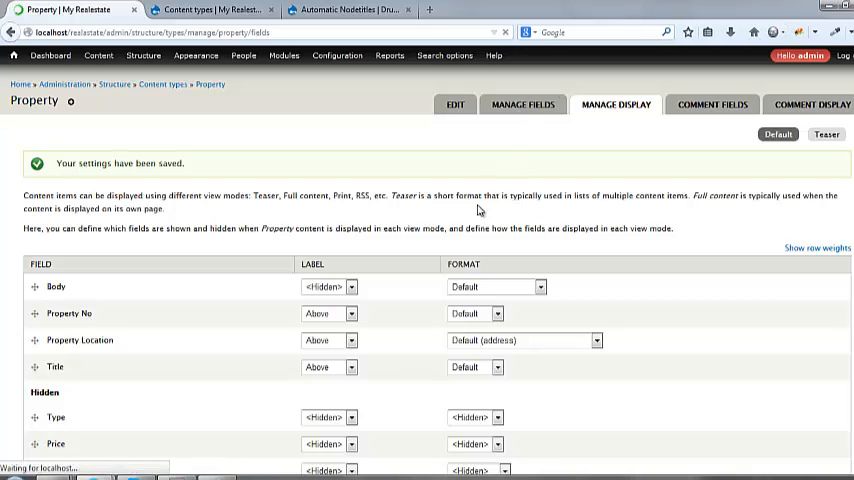
click(522, 104)
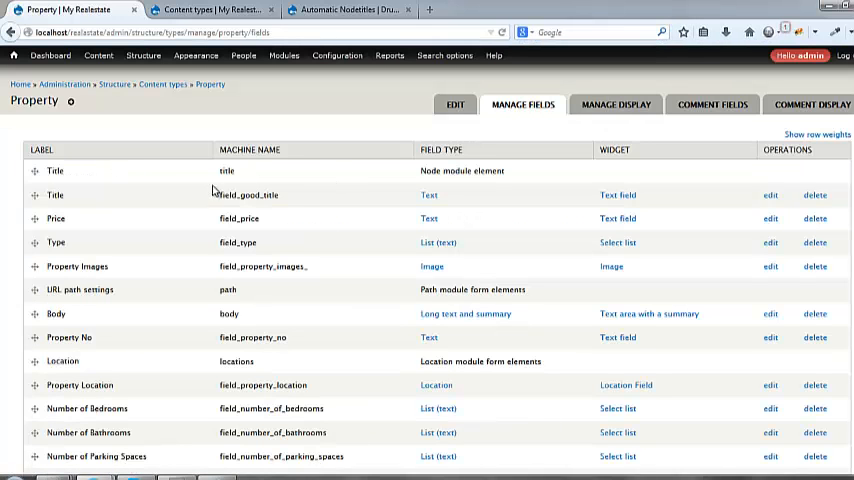
Copy the field_good_title machine name, then view the test property page and its bamboo gallery photo
double_click(248, 196)
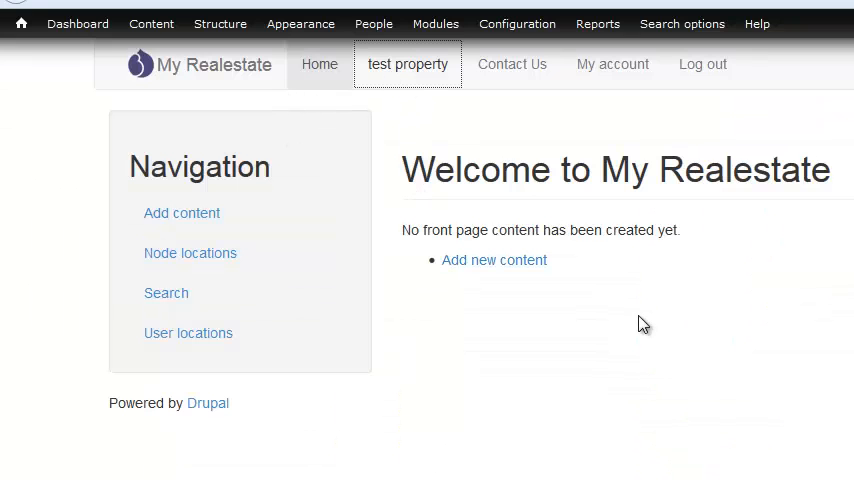
click(408, 64)
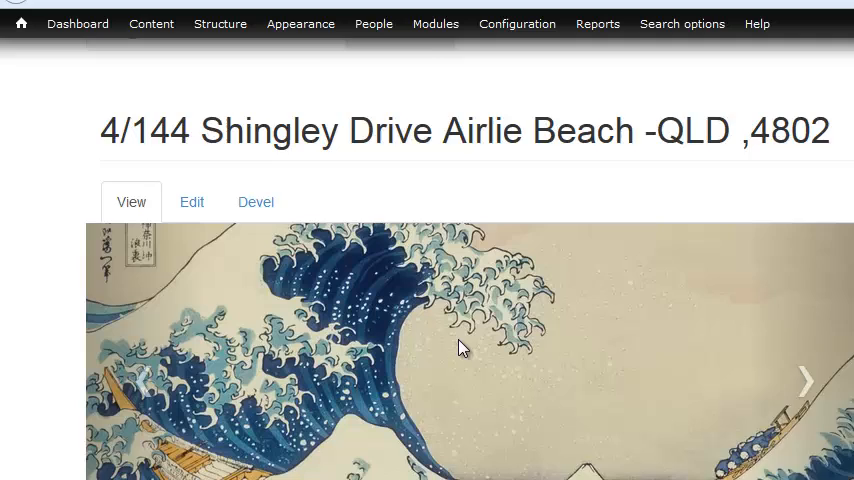
scroll(down, 3)
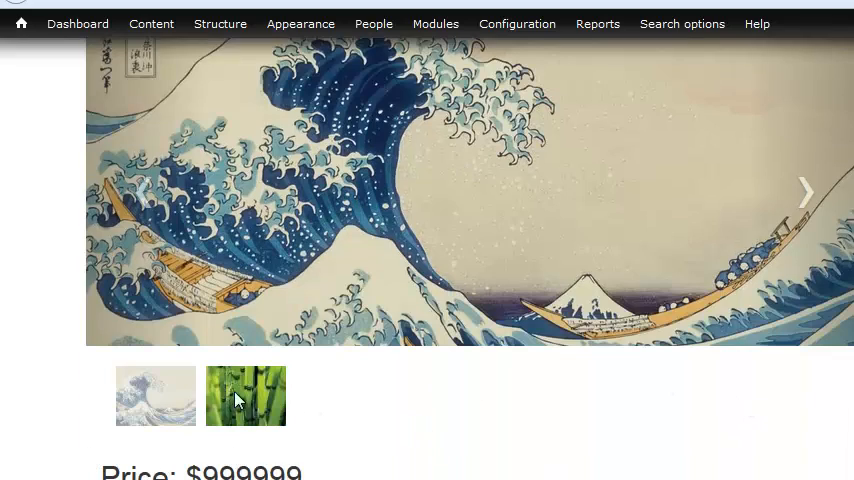
click(244, 396)
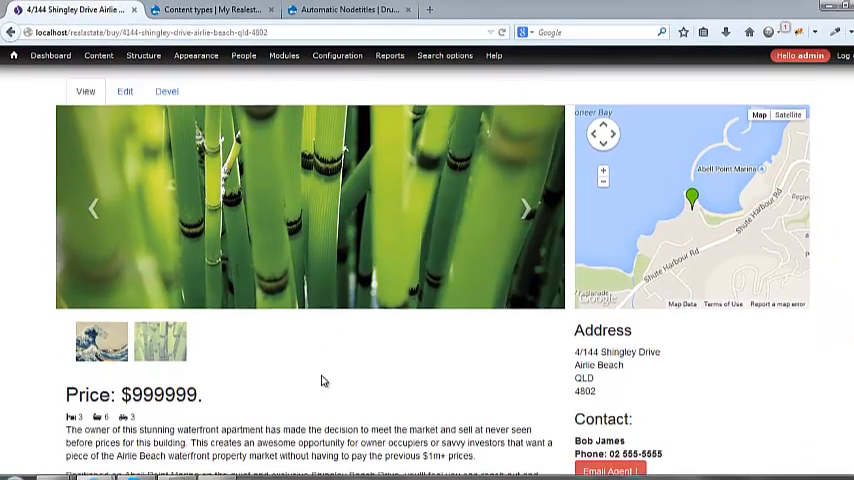
scroll(down, 3)
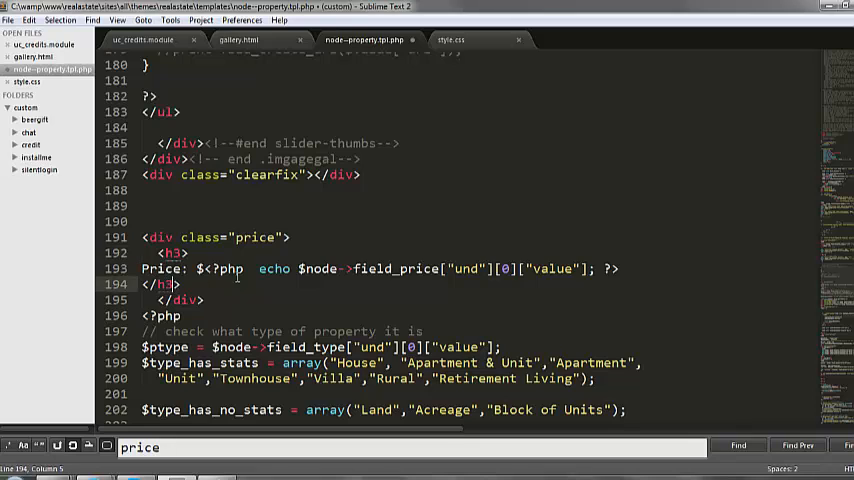
Add a div with class goodtitle above the price block in node--property.tpl.php
key(ctrl+s)
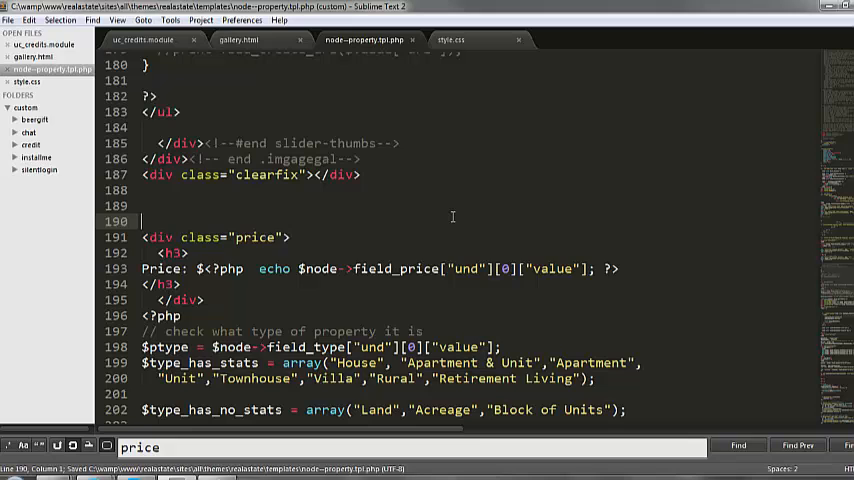
text(<div)
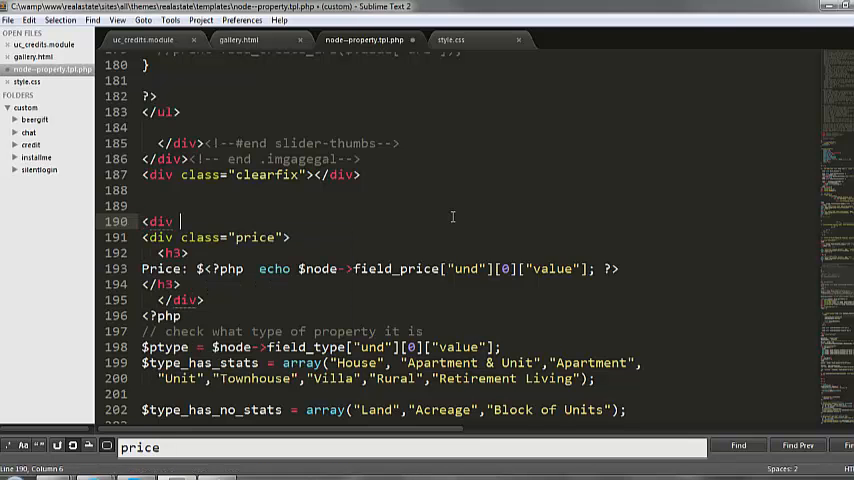
text(cl)
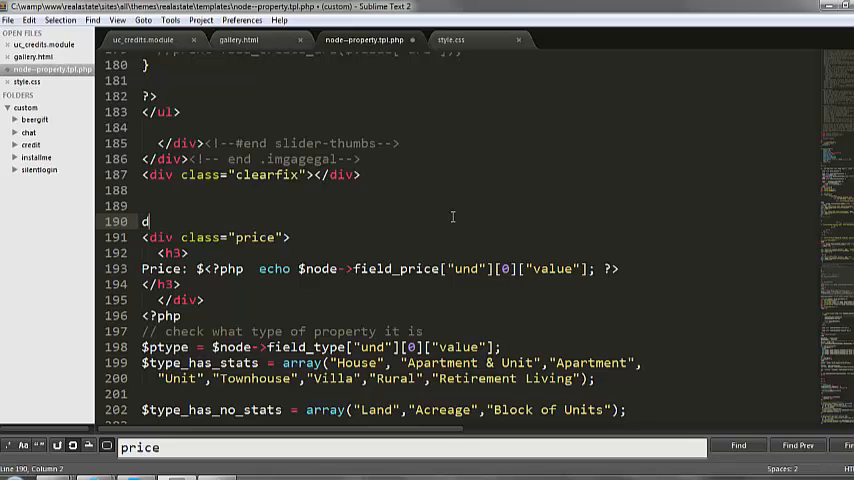
text(iv)
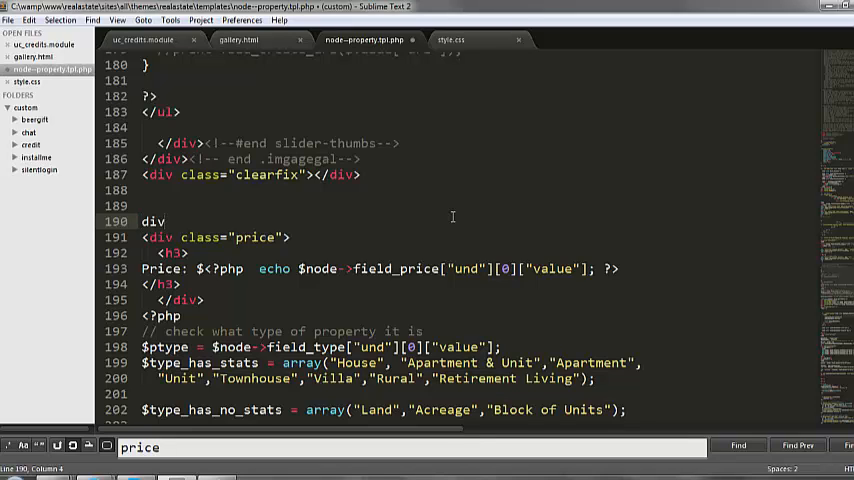
text(.titl)
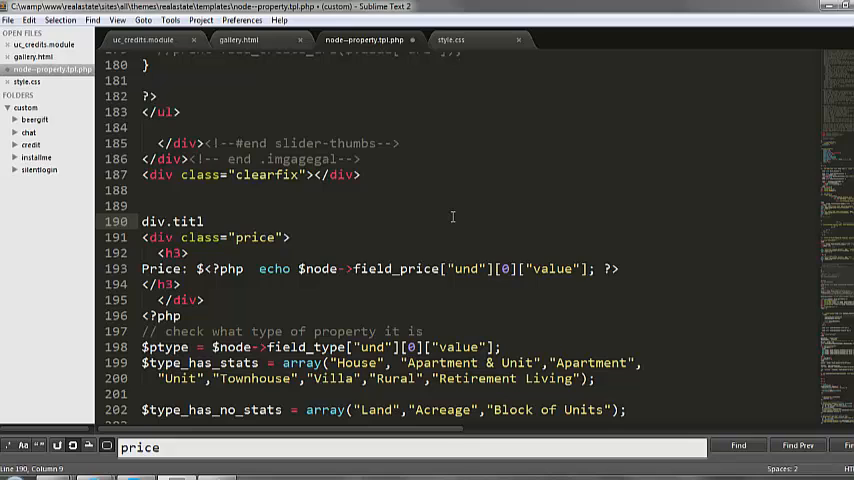
key(BackSpace)
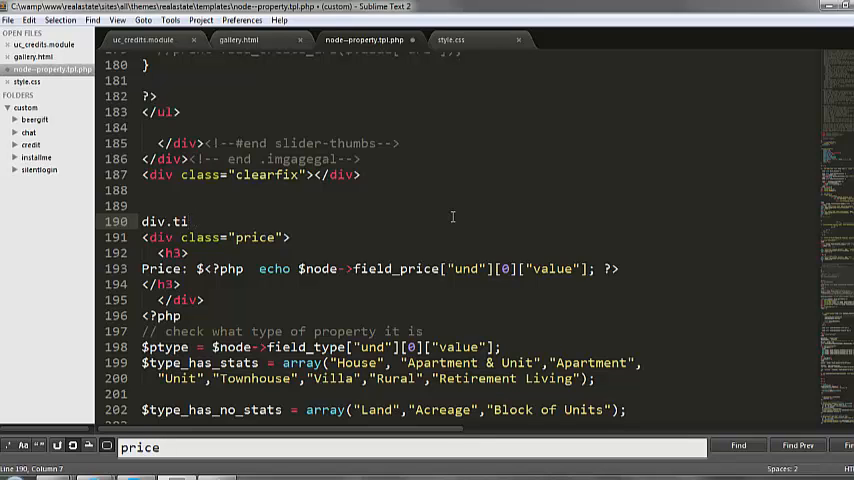
text(tle">)
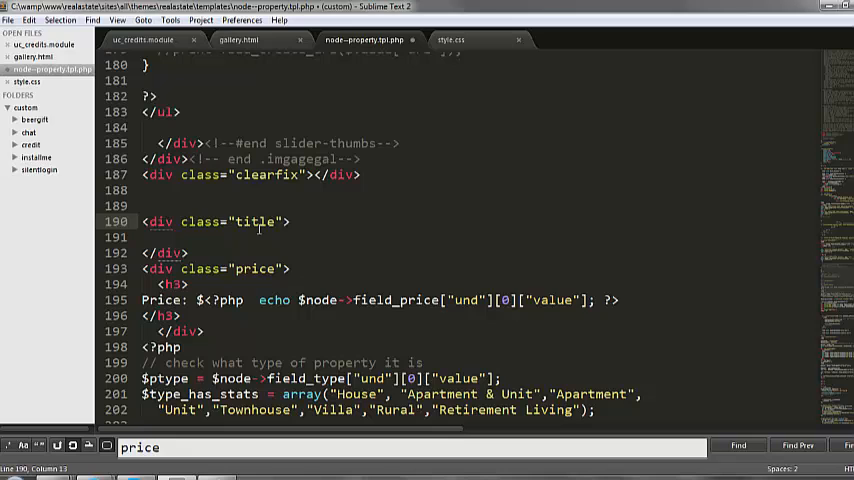
text(good)
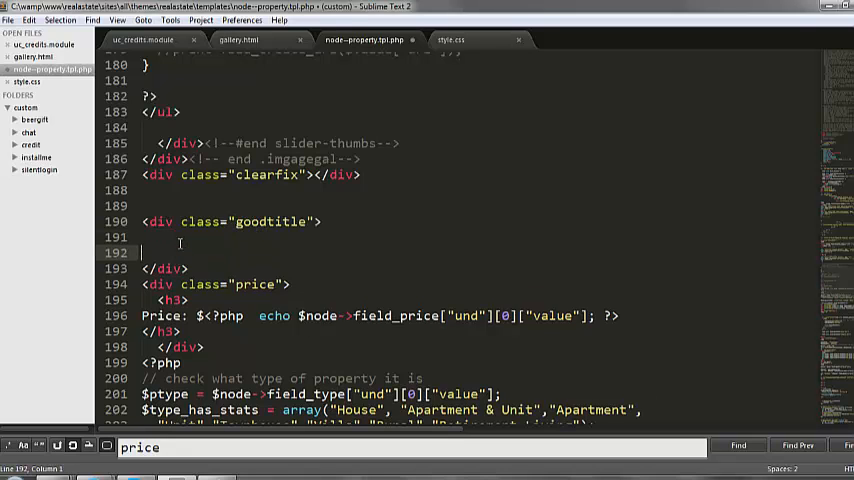
Inside it, echo $node->field_good_title['und'][0]['value'] wrapped in an H2
text(<h2><)
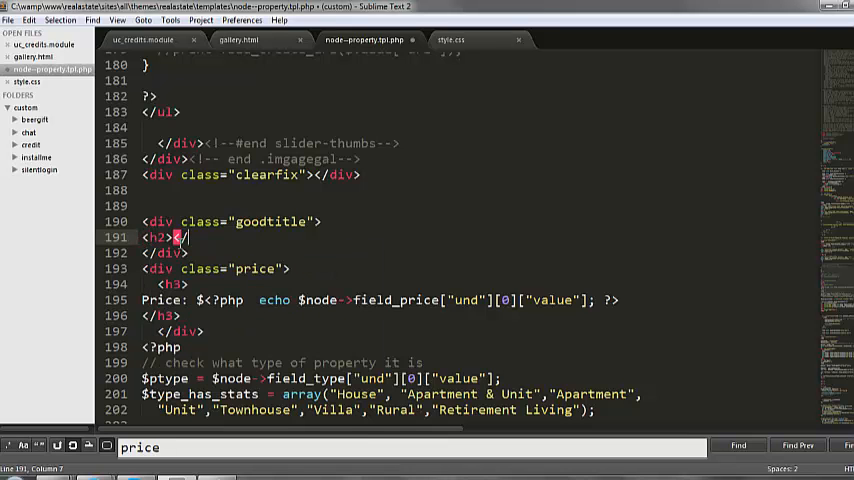
text(/h)
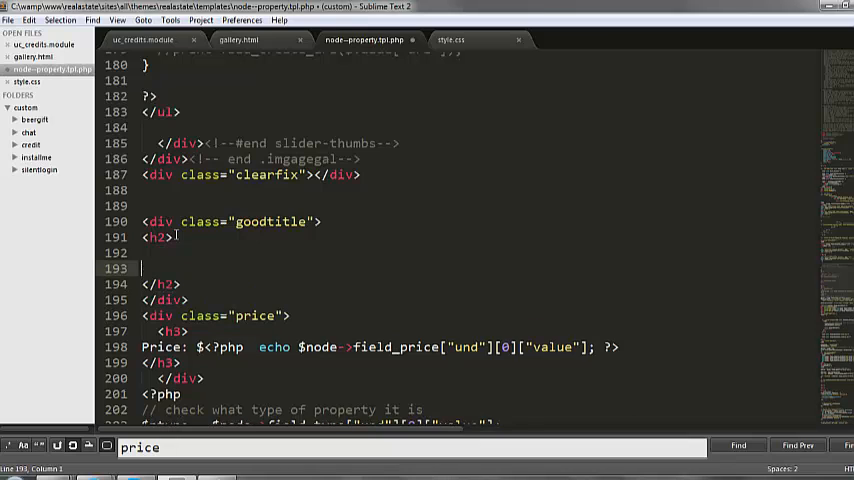
text(<?php echo)
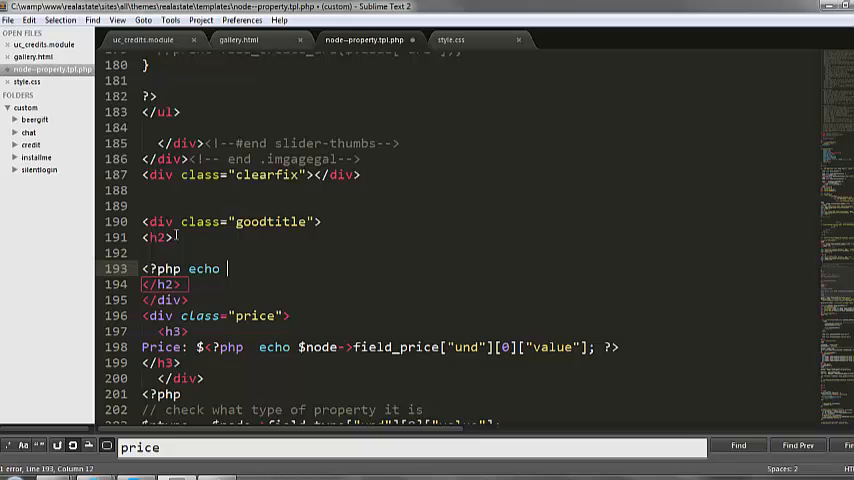
text($#)
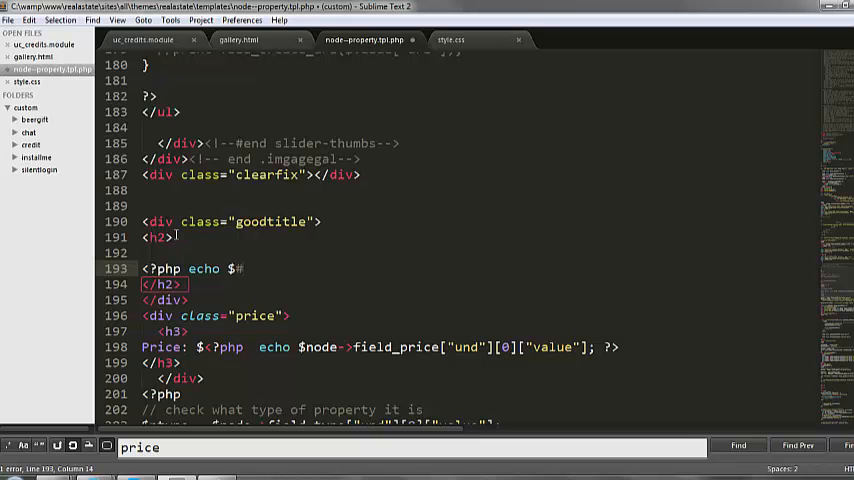
text(node->field_good_title)
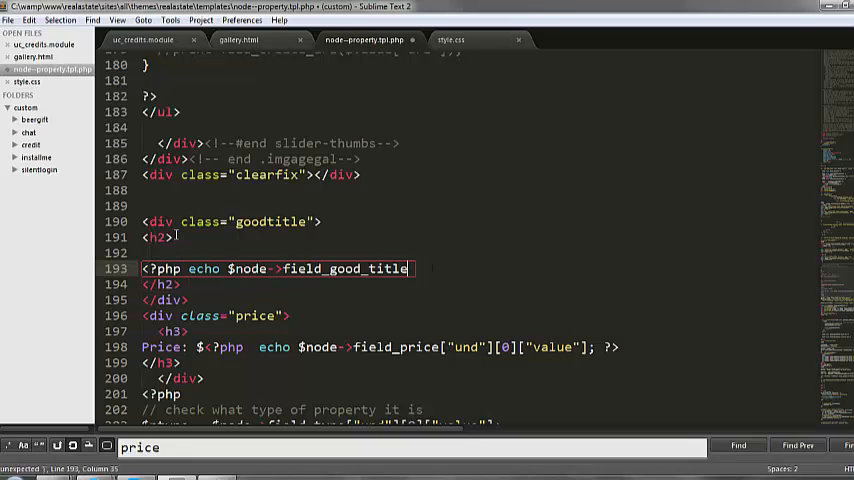
text([])
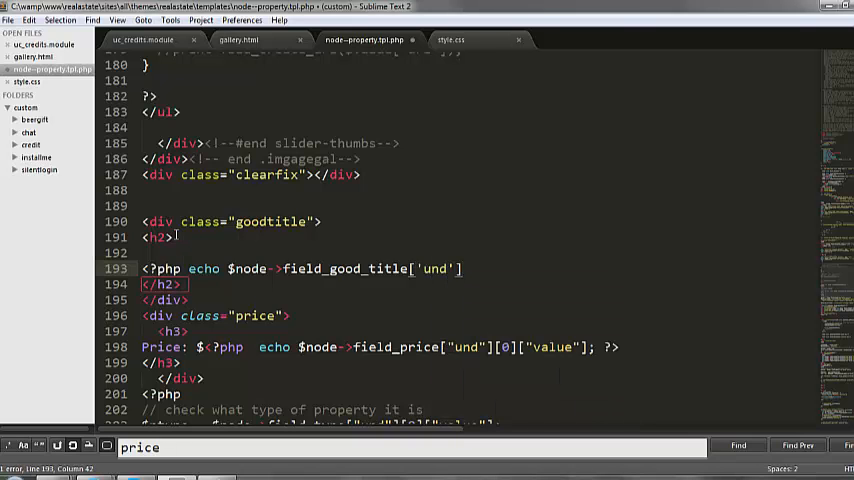
text([0])
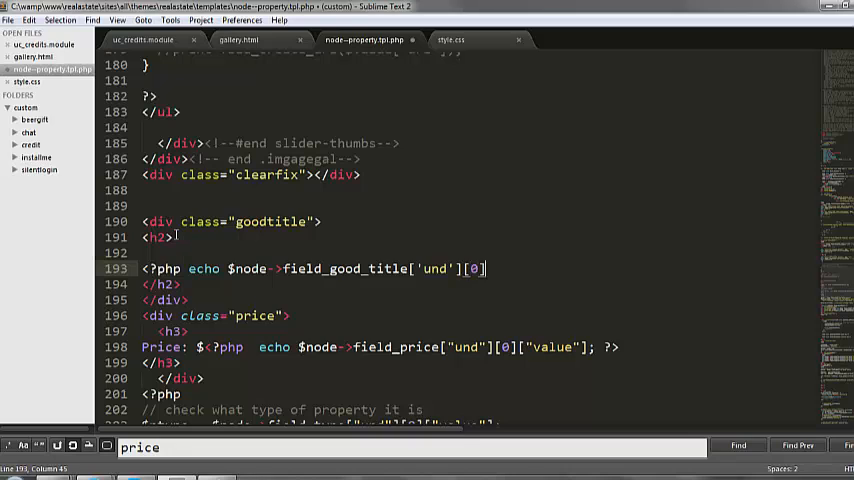
text([])
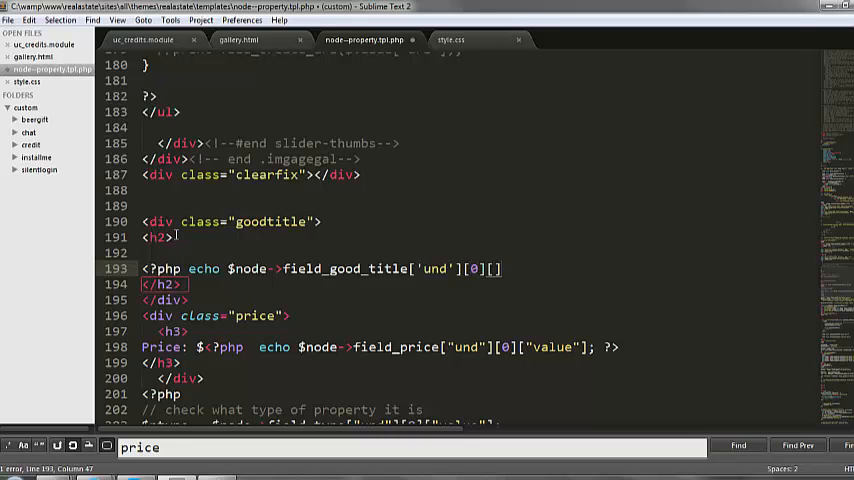
text(va')
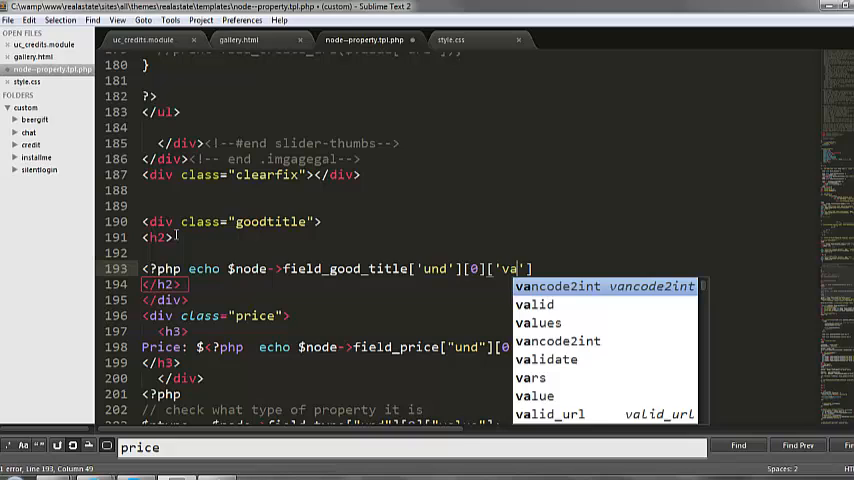
text(lue)
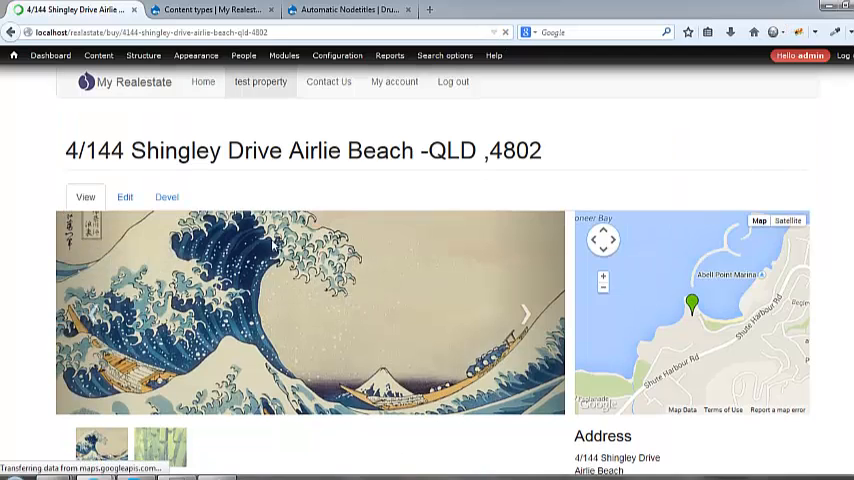
Edit the Shingley Drive property and enter 'An investers dream' in its new Title field
scroll(down, 3)
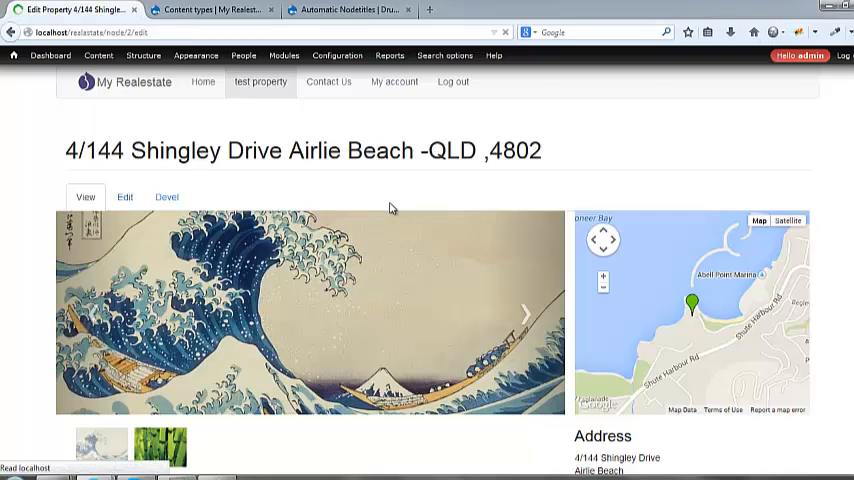
click(124, 196)
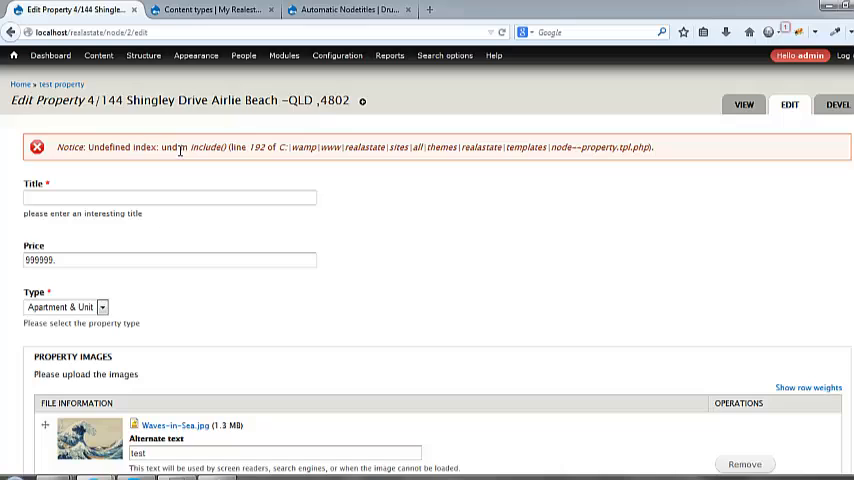
click(168, 196)
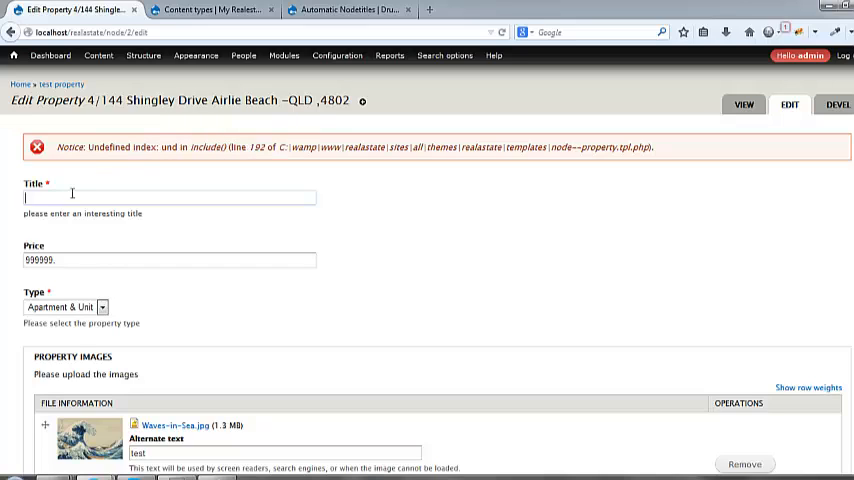
mouse_move(112, 180)
text(investers dream)
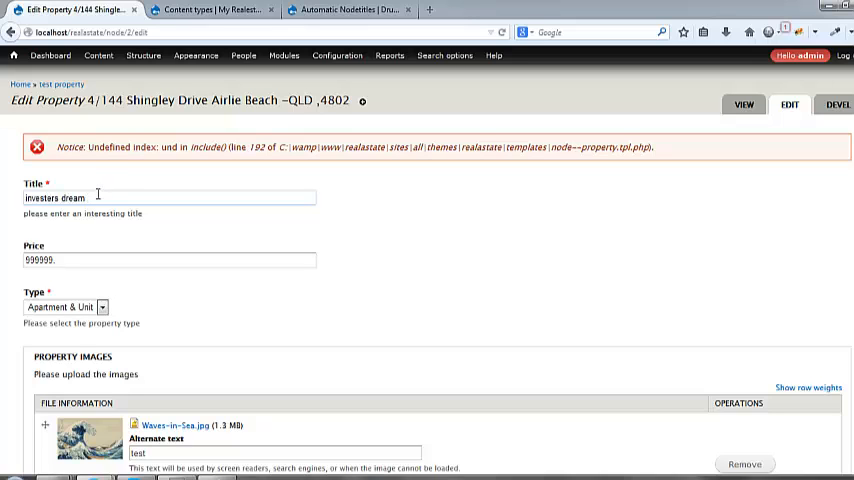
scroll(down, 3)
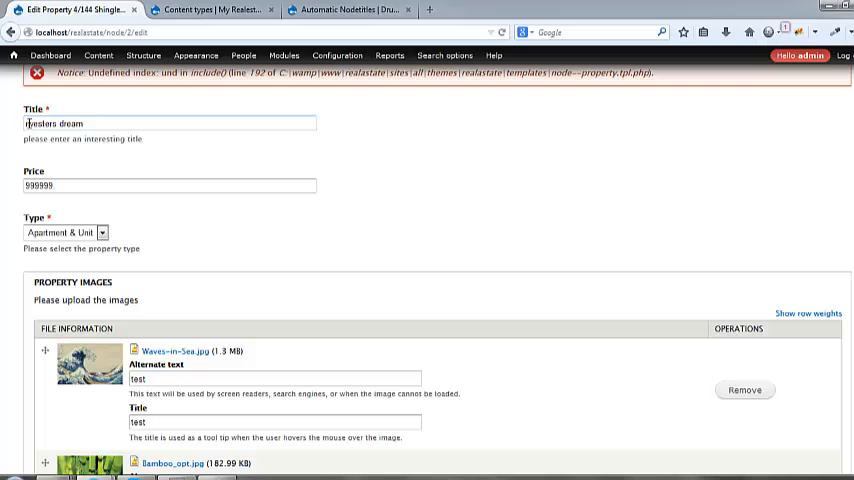
text(An)
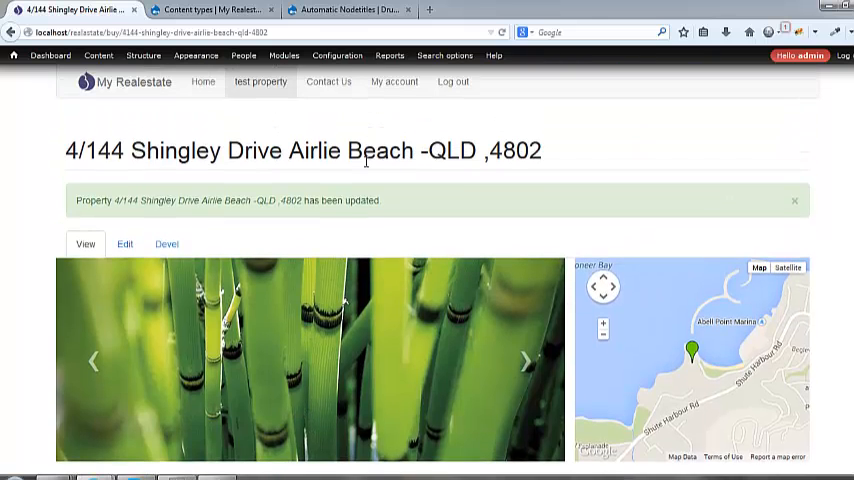
Check the saved property page shows 'An Investers Dream' as a heading above the price
scroll(down, 3)
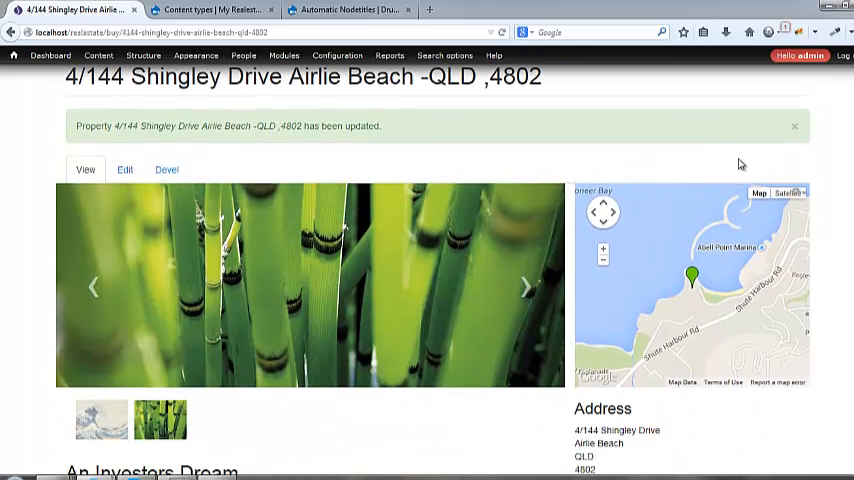
scroll(down, 3)
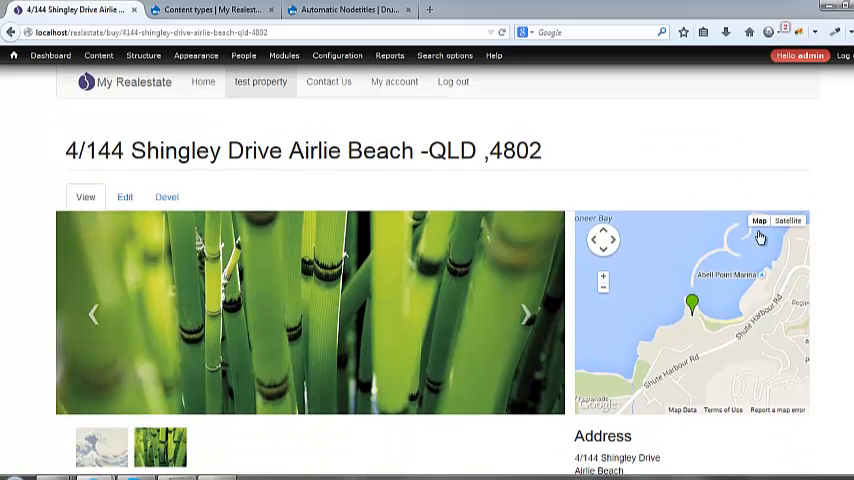
scroll(down, 3)
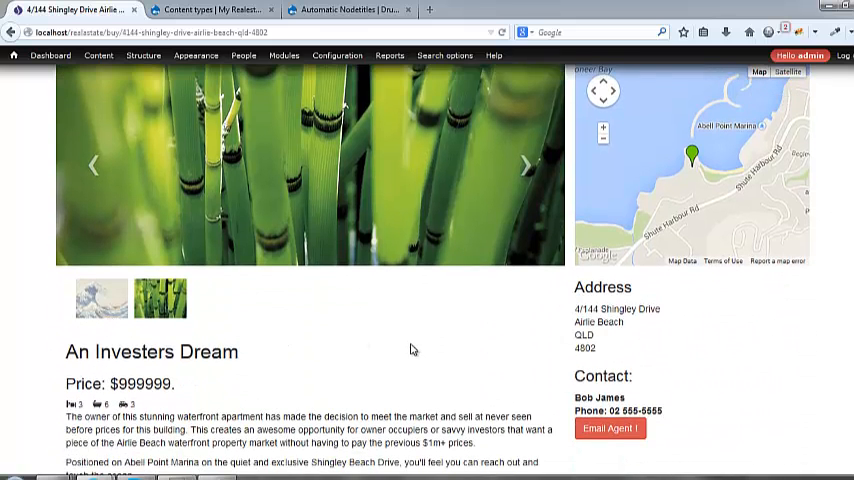
click(350, 10)
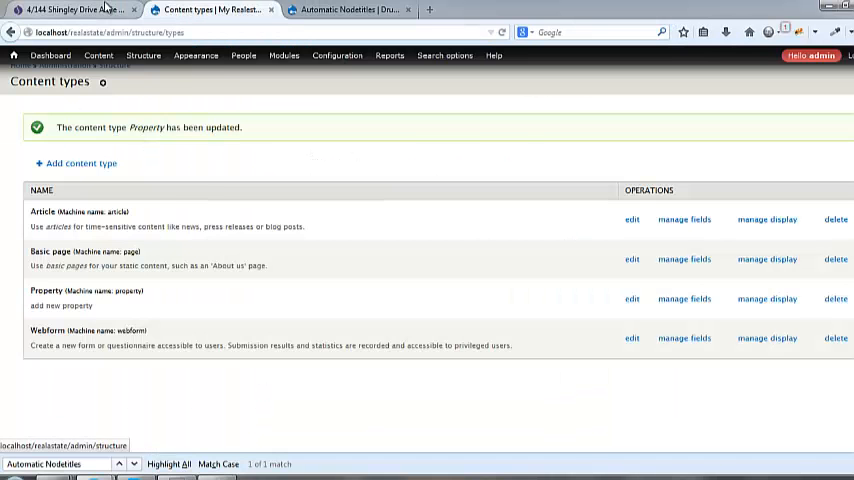
click(70, 8)
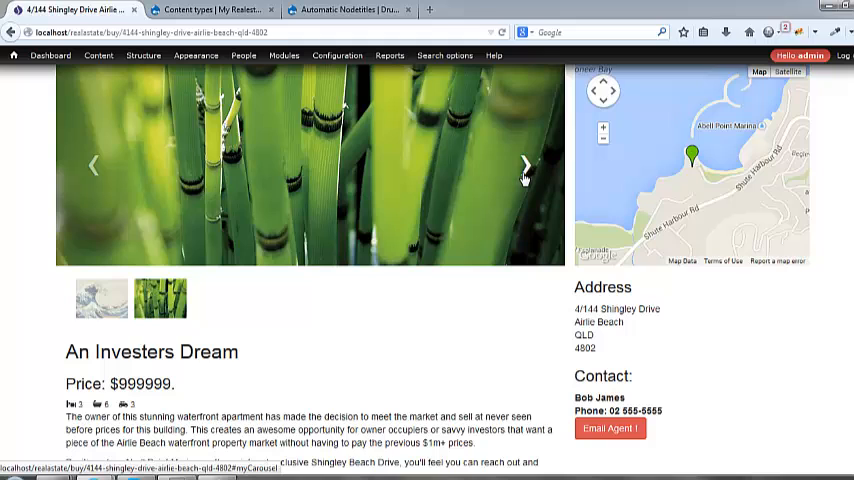
scroll(down, 3)
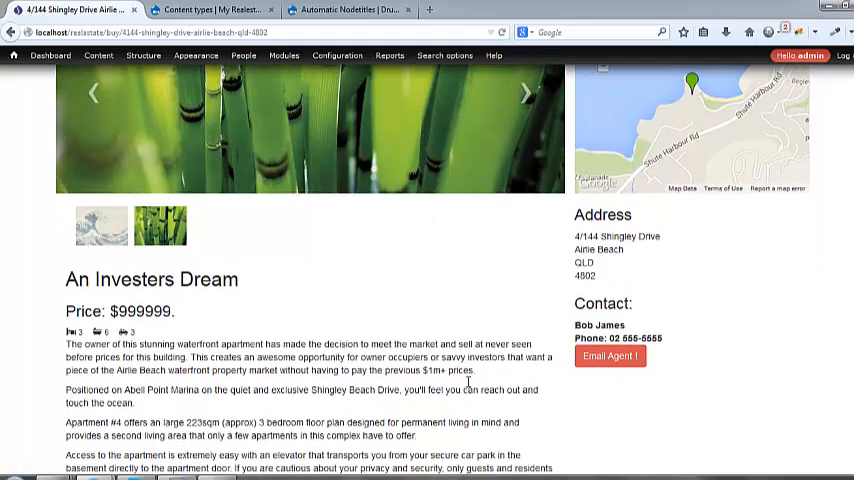
scroll(down, 3)
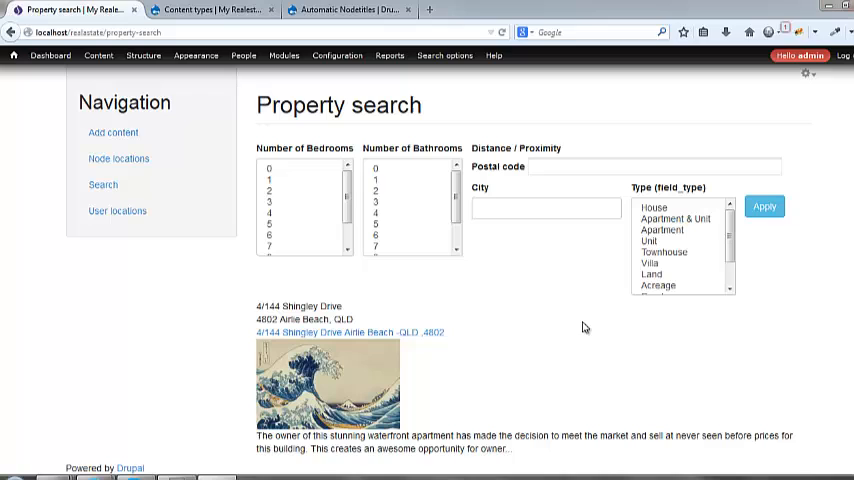
mouse_move(336, 288)
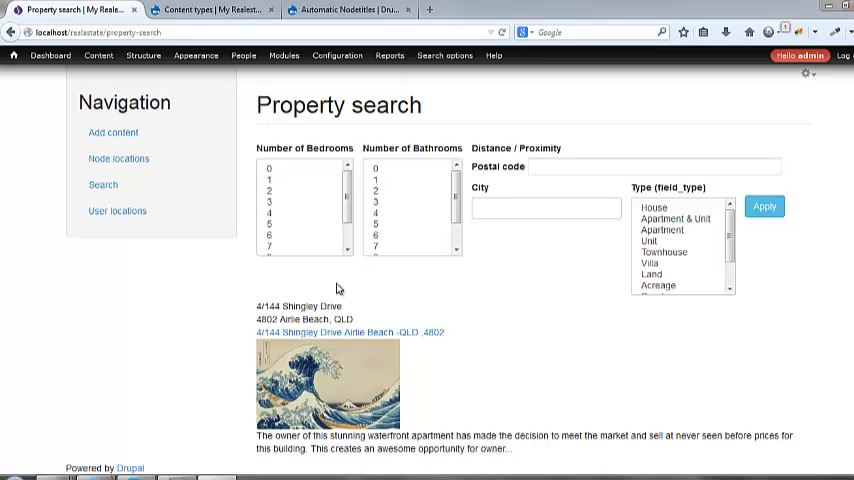
mouse_move(136, 52)
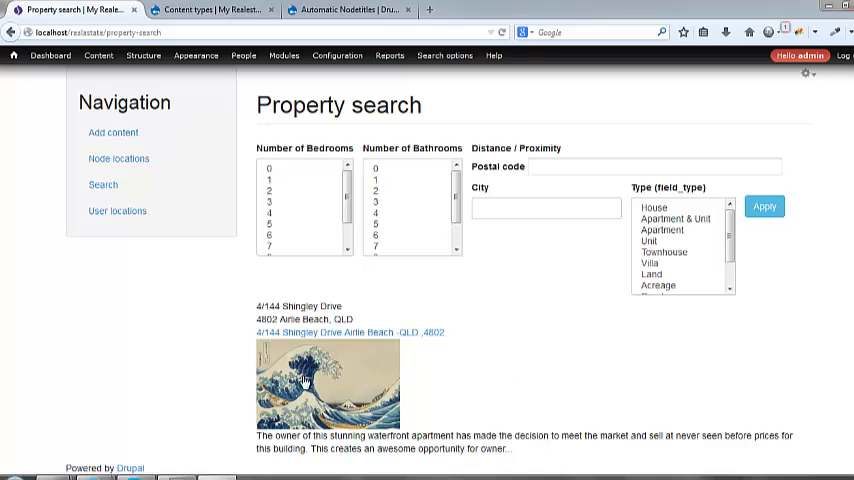
mouse_move(644, 414)
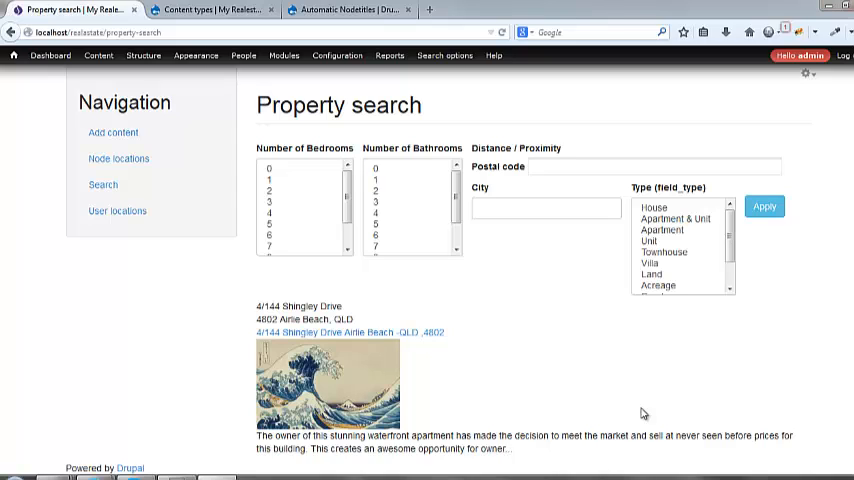
mouse_move(548, 242)
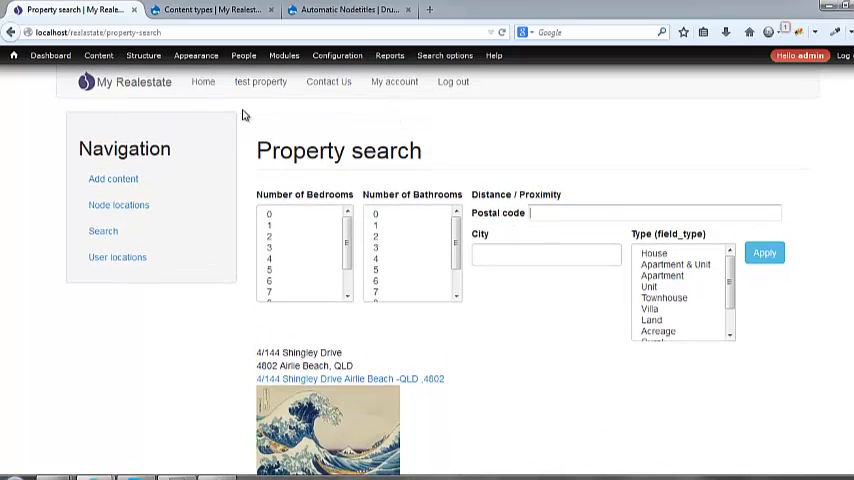
Scroll the Property search results showing the 4/144 Shingley Drive listing
scroll(down, 3)
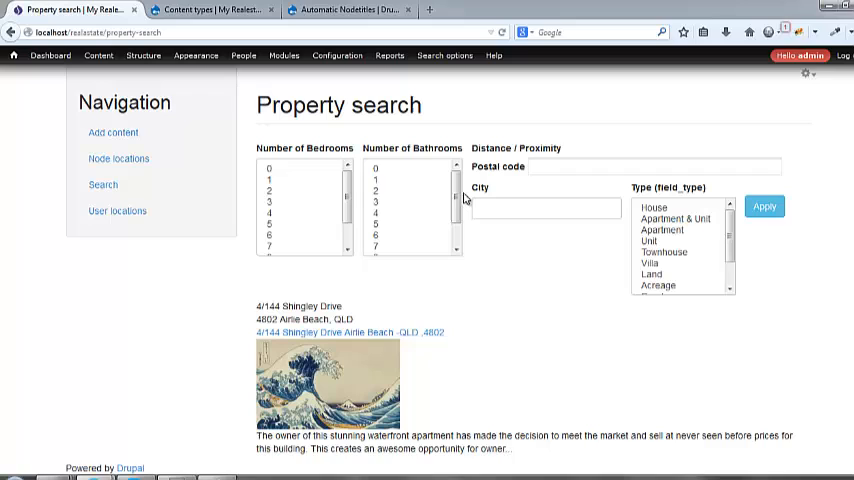
mouse_move(478, 176)
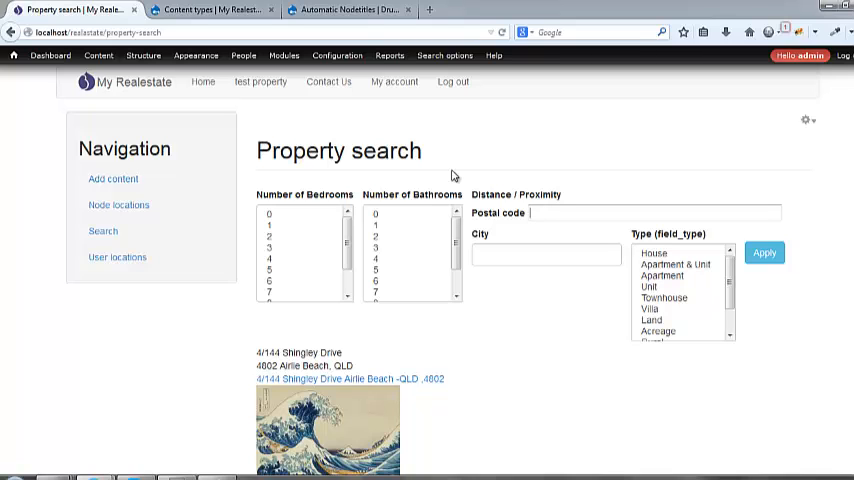
scroll(down, 3)
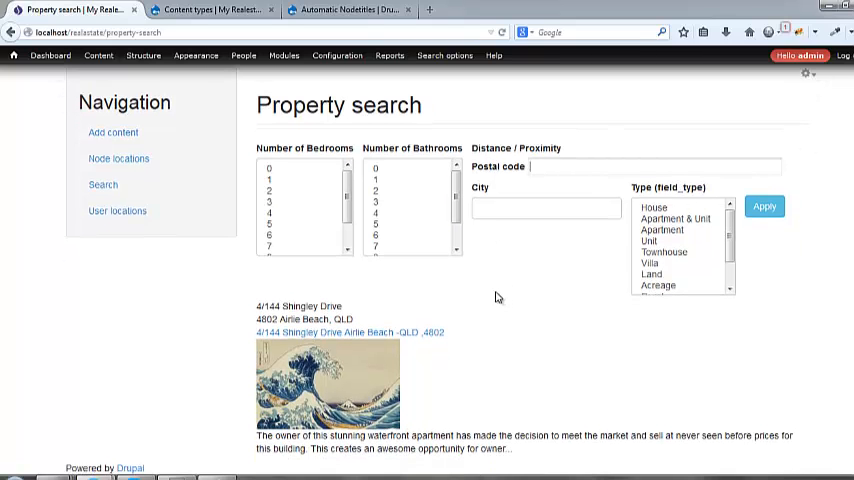